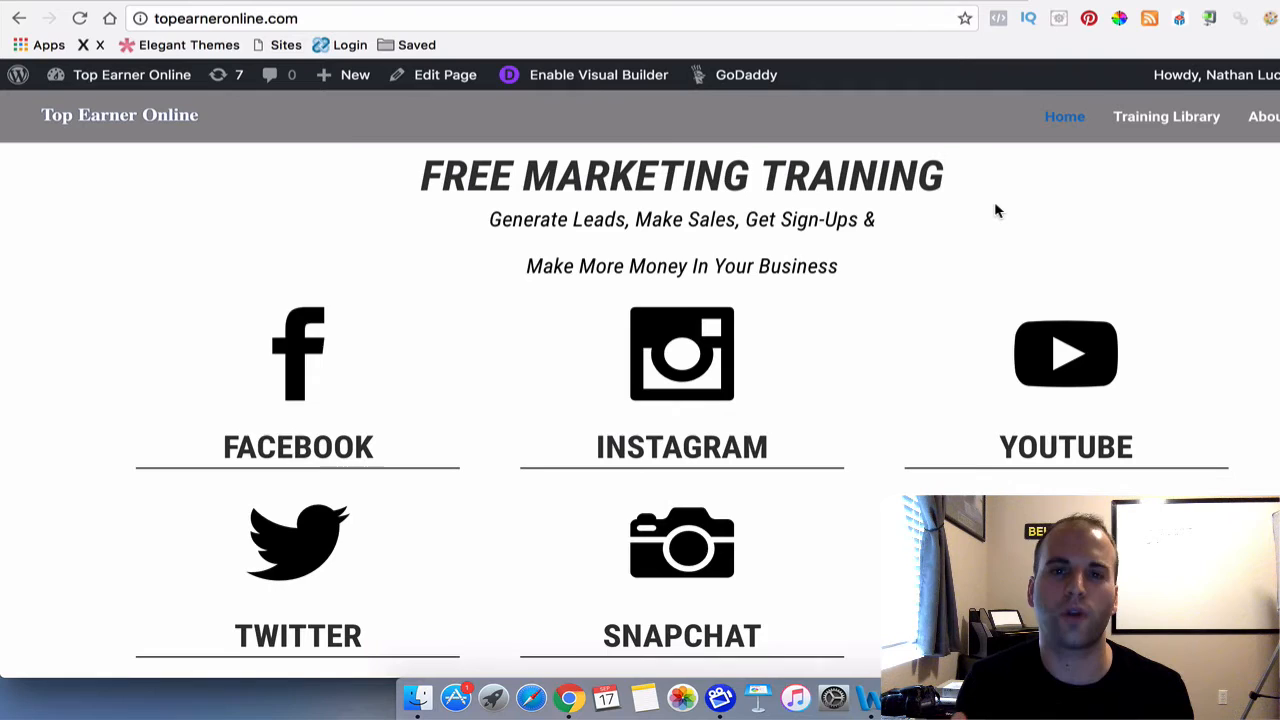
pyautogui.moveTo(452, 343)
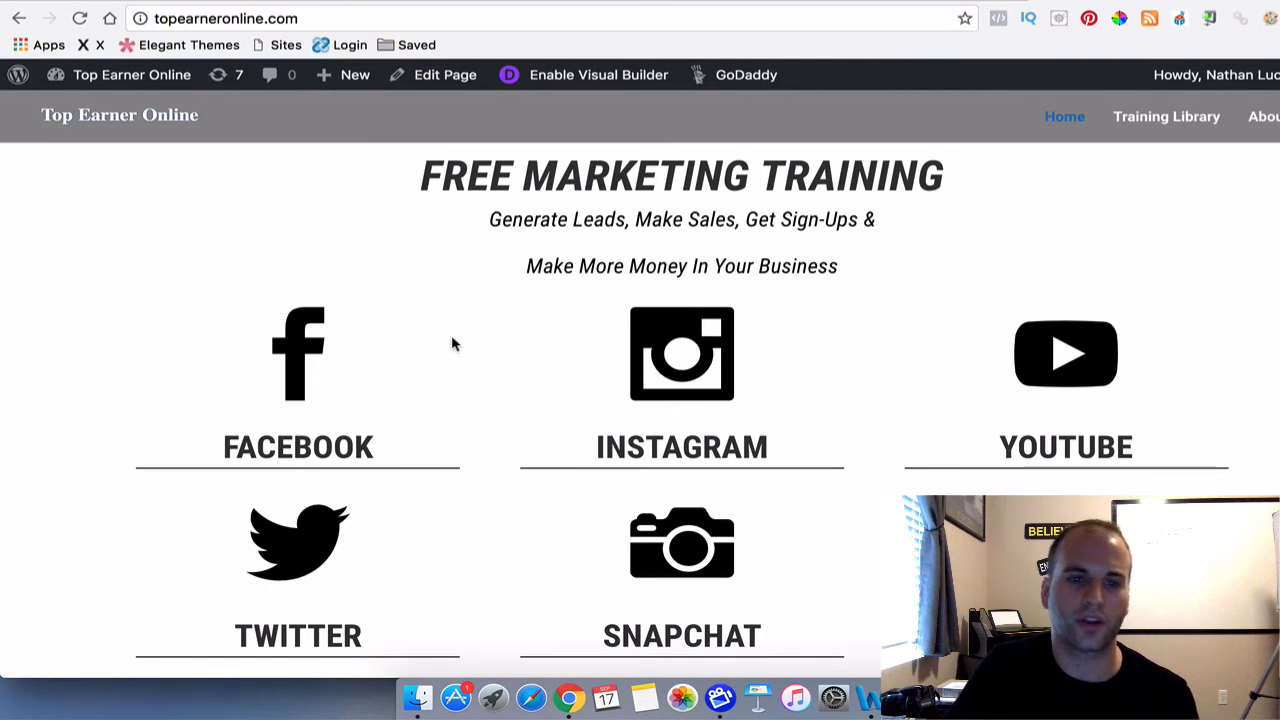
pyautogui.moveTo(391, 368)
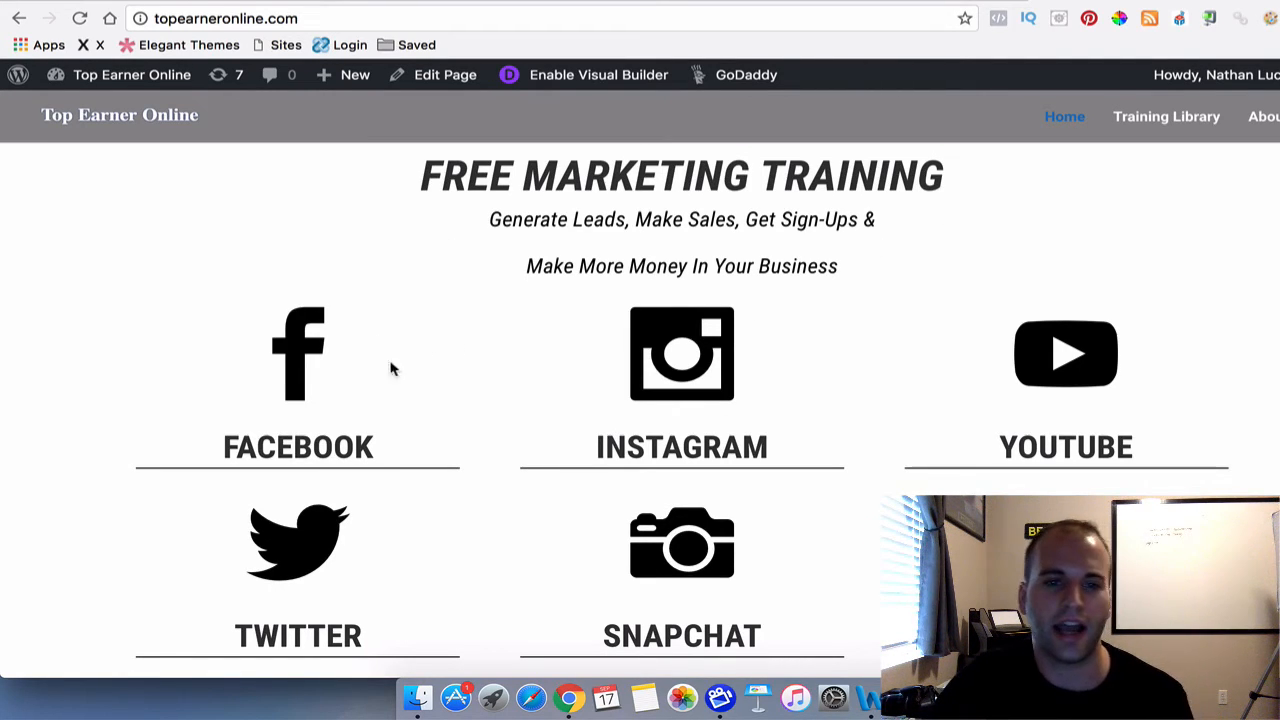
pyautogui.moveTo(300, 363)
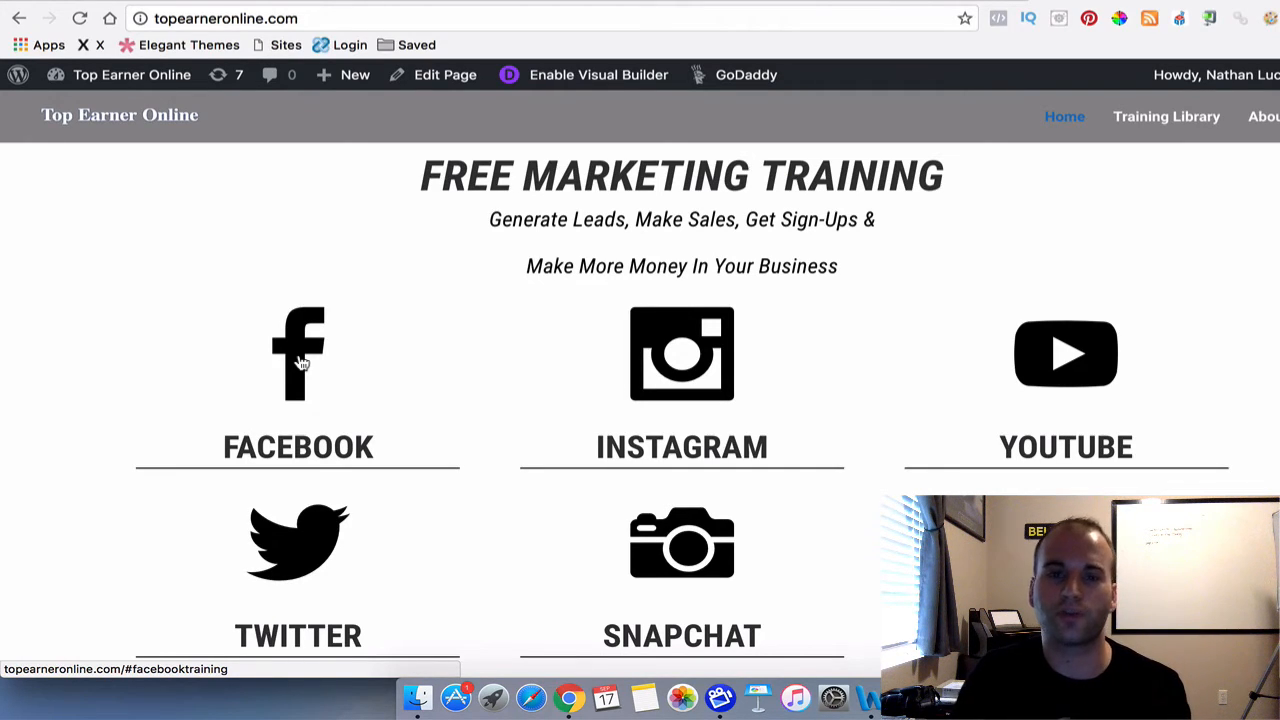
pyautogui.moveTo(380, 388)
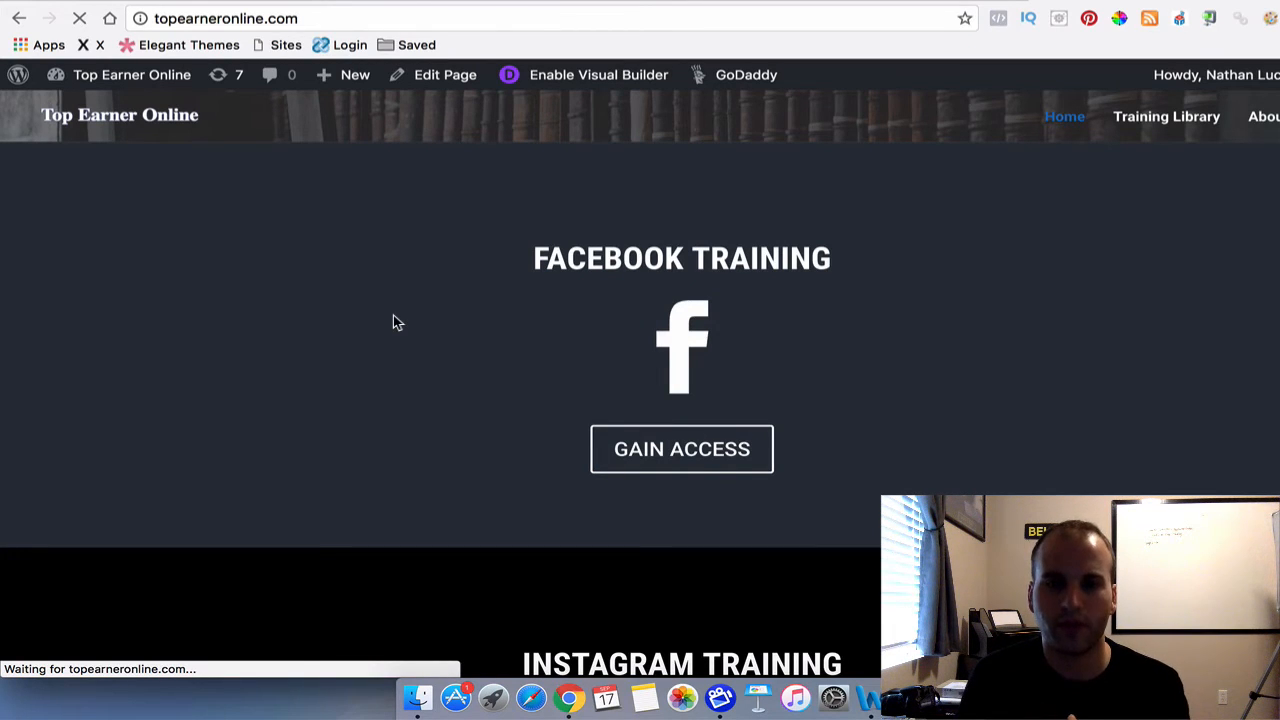
# - View the 'No Results Found' message on the Facebook Training page, then return to the admin dashboard
pyautogui.click(681, 449)
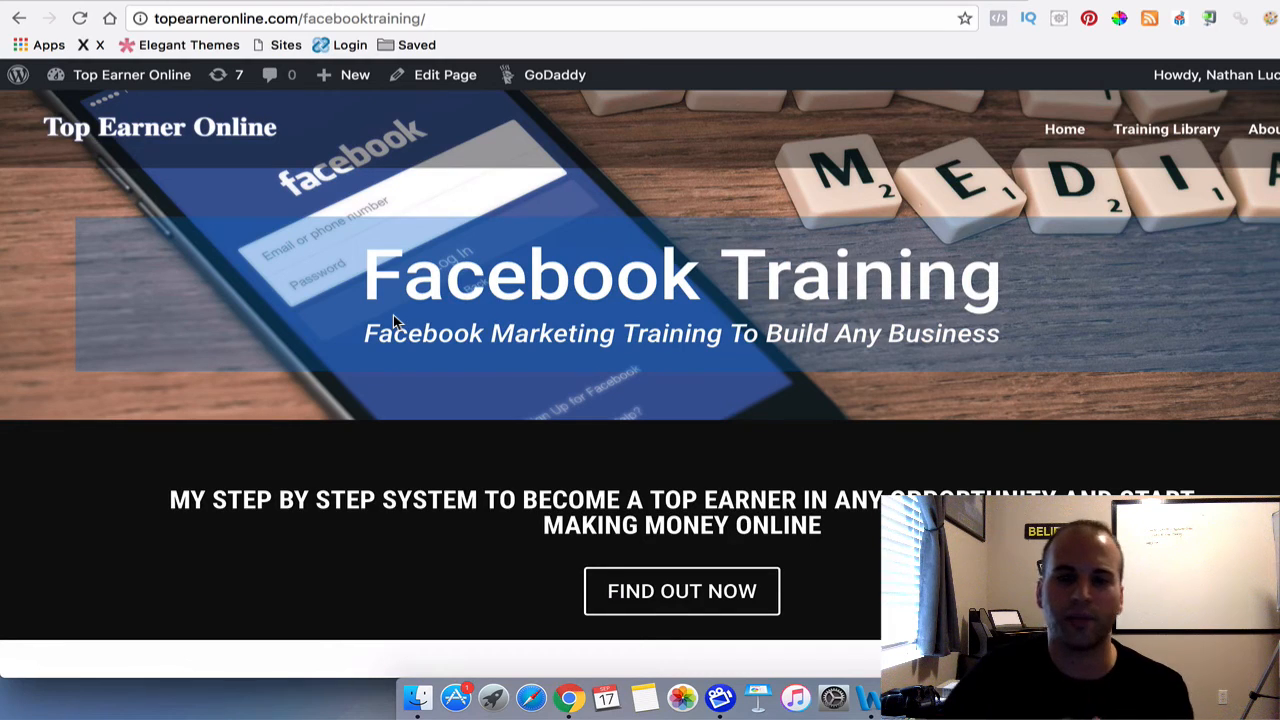
pyautogui.scroll(-3)
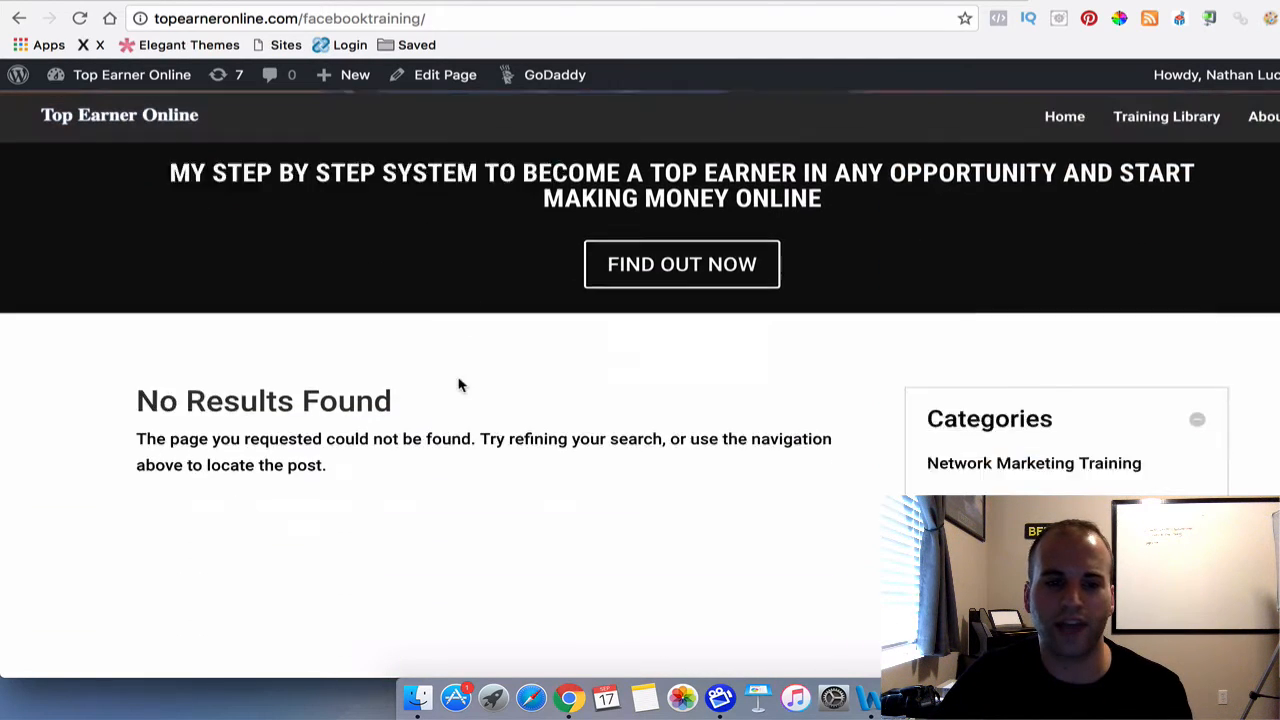
pyautogui.scroll(-3)
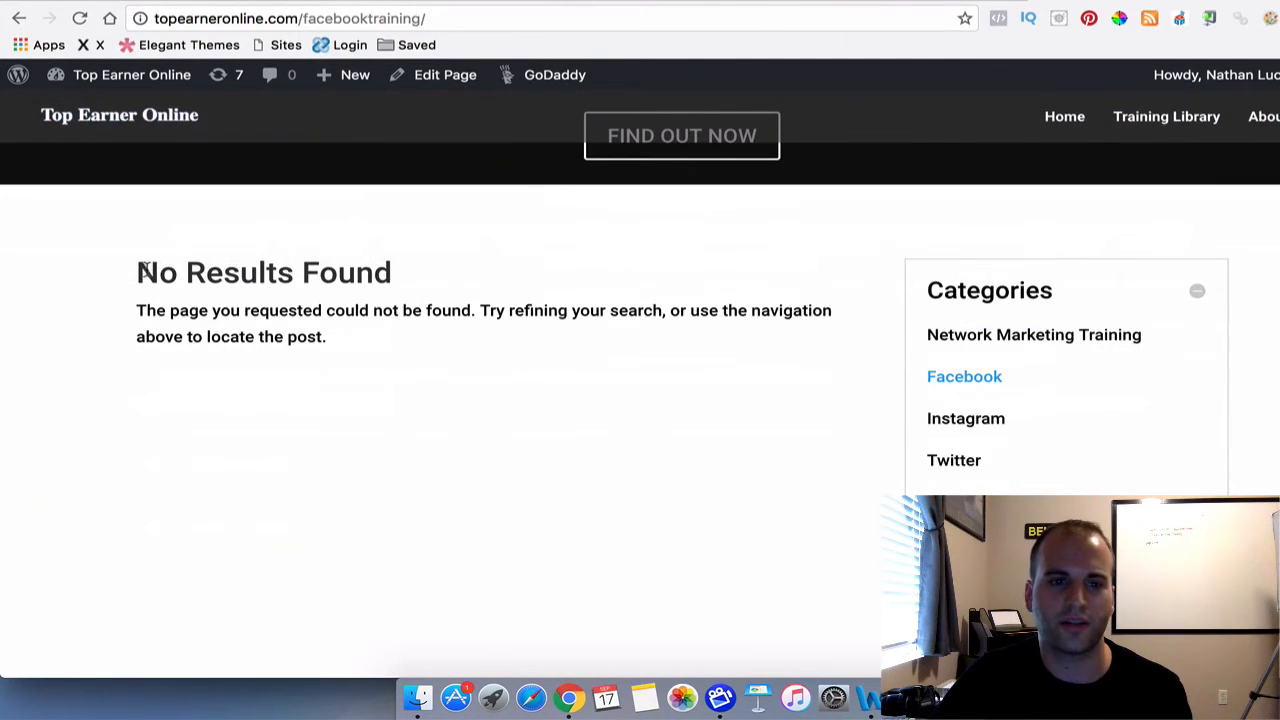
pyautogui.moveTo(371, 371)
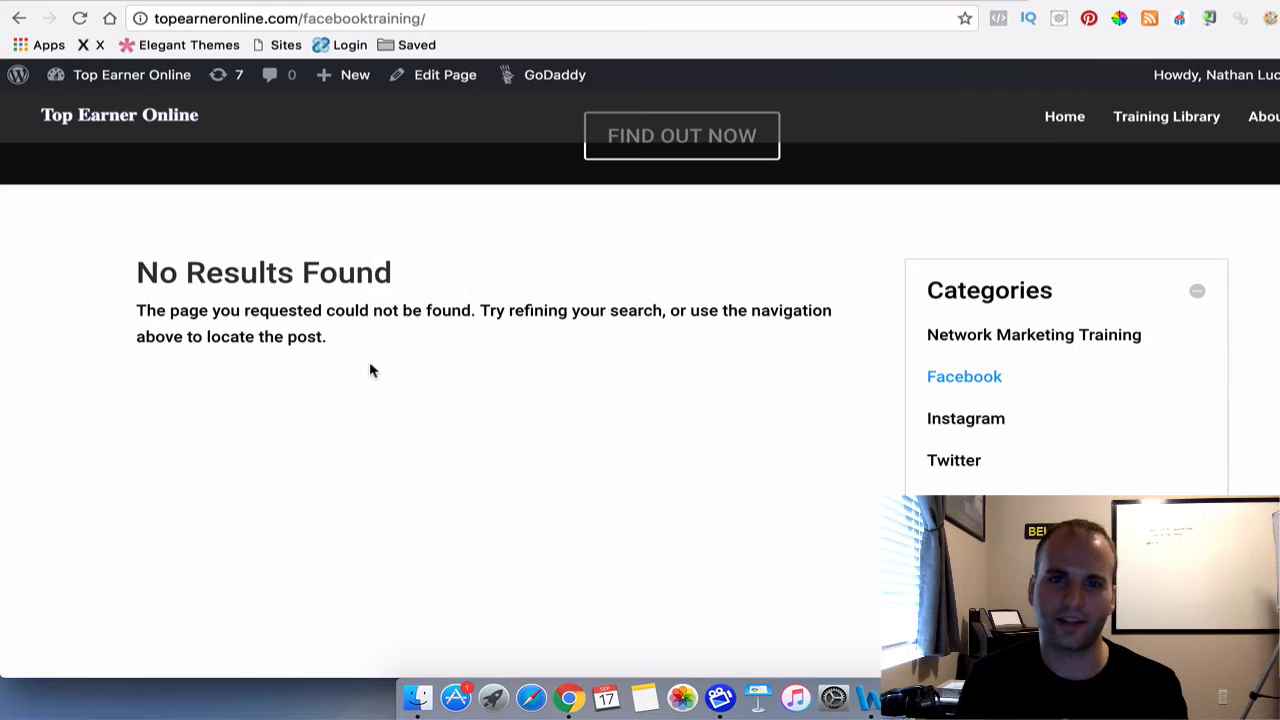
pyautogui.scroll(3)
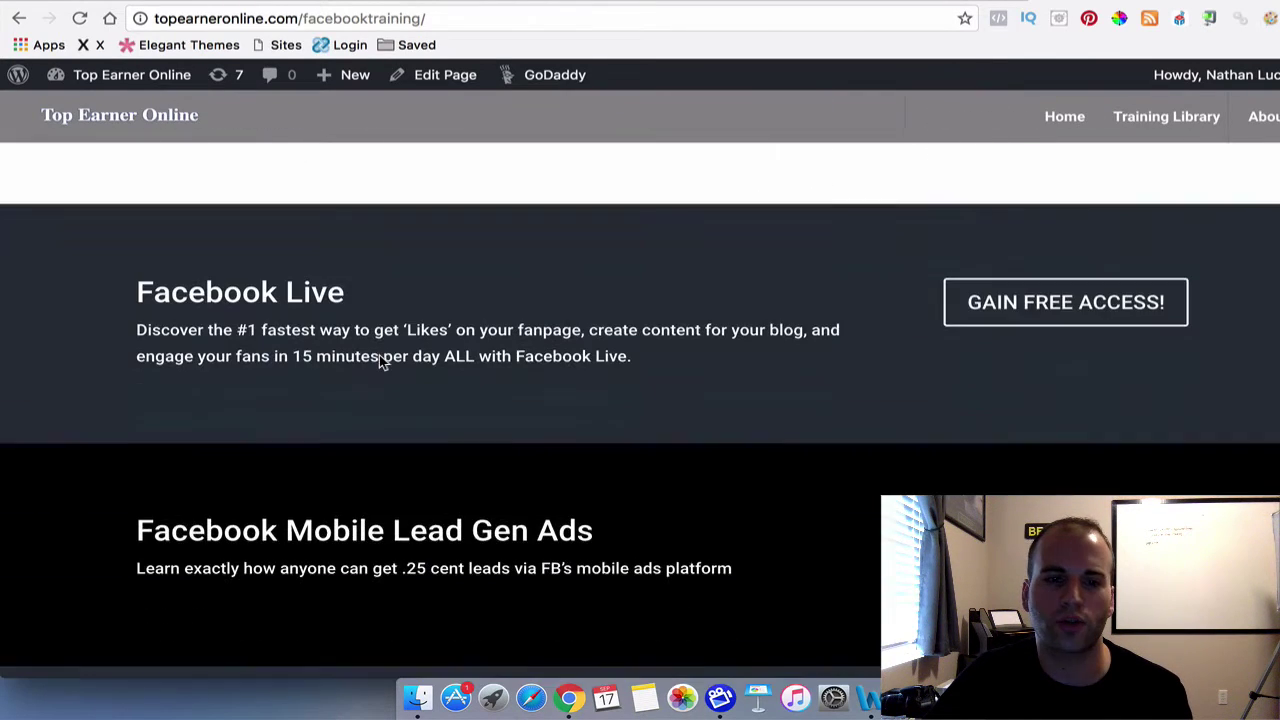
pyautogui.scroll(-3)
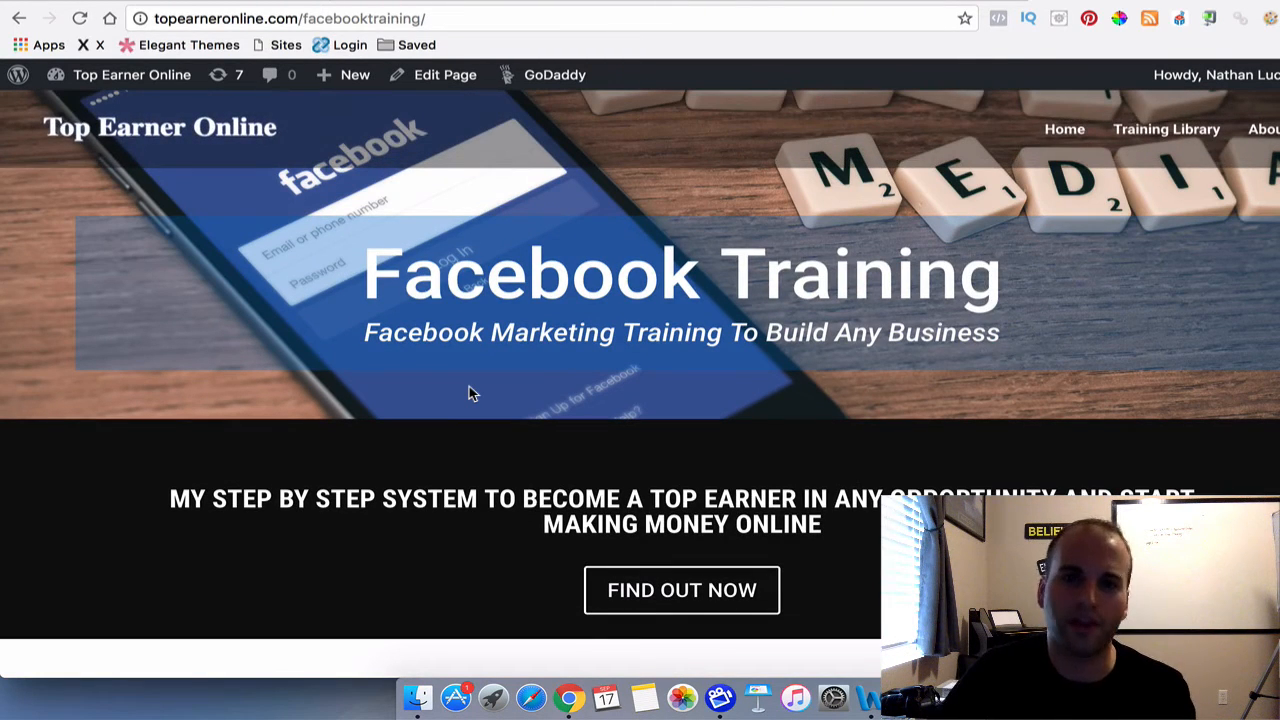
pyautogui.moveTo(210, 148)
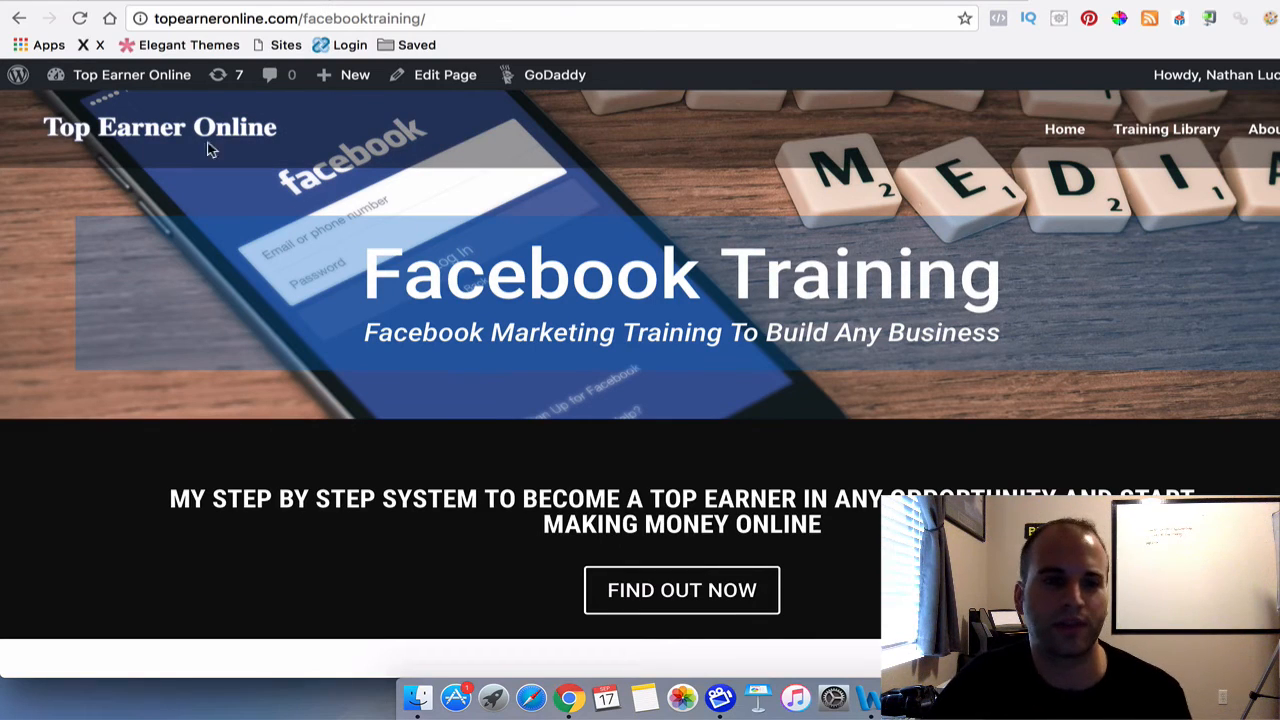
pyautogui.click(131, 74)
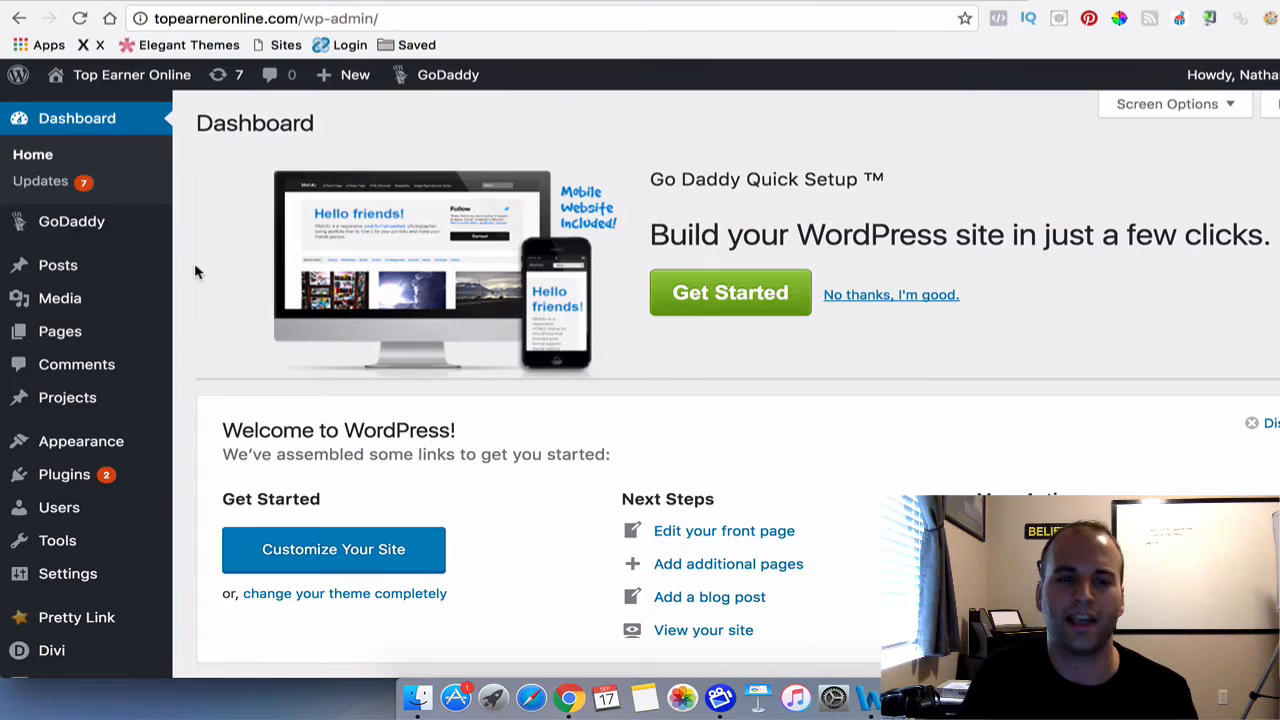
pyautogui.moveTo(170, 318)
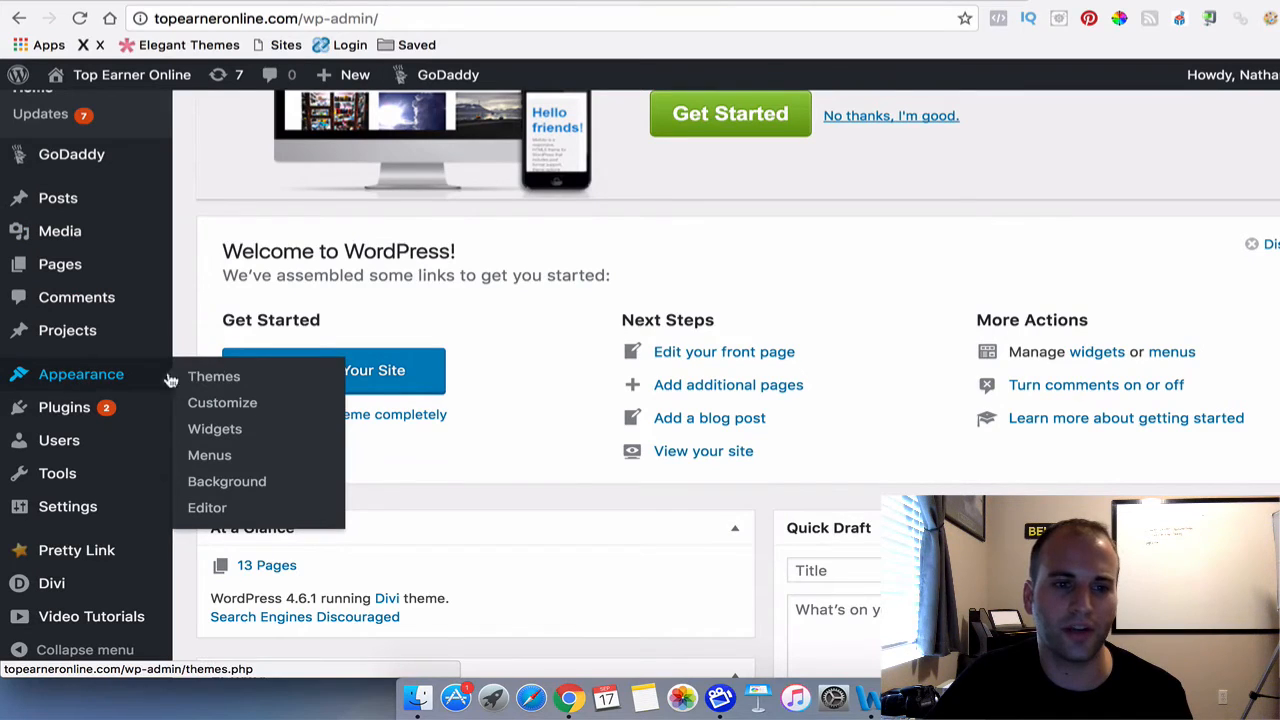
# - Open Appearance > Editor to show the Divi theme's style.css
pyautogui.click(207, 507)
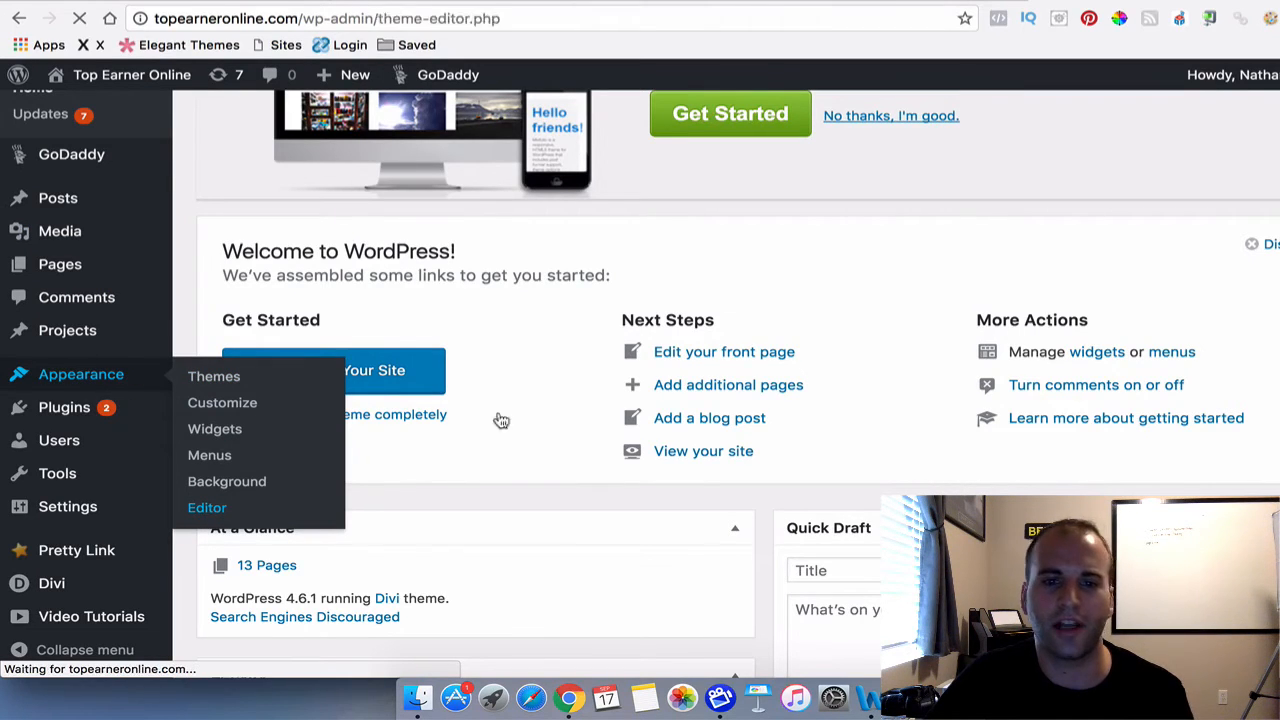
pyautogui.click(207, 507)
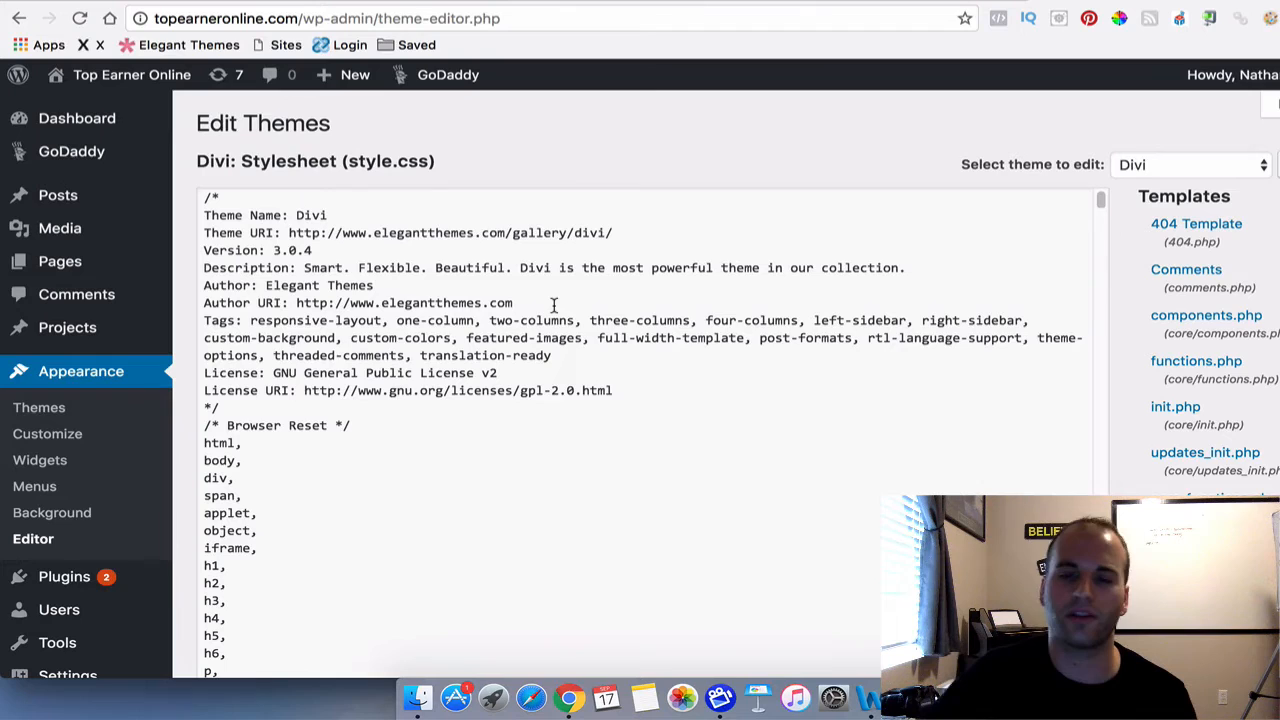
# - Select no-results.php from the Divi Templates list in the theme editor
pyautogui.scroll(-3)
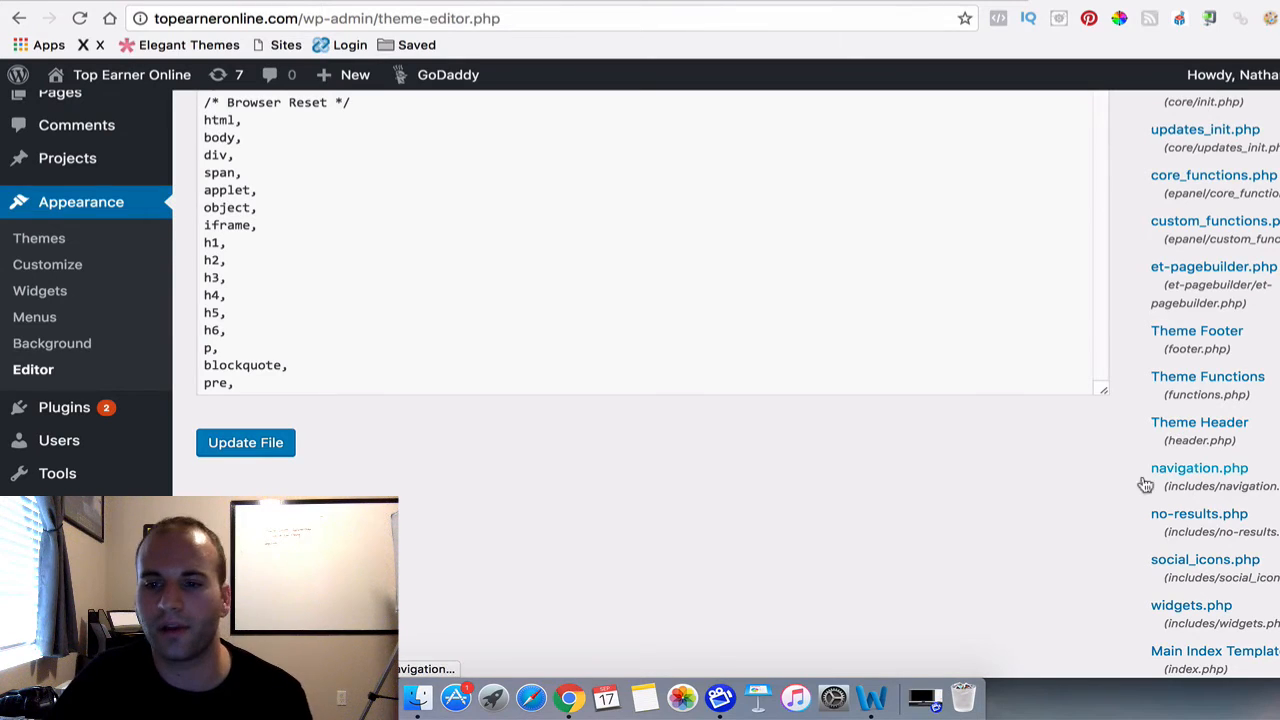
pyautogui.scroll(-3)
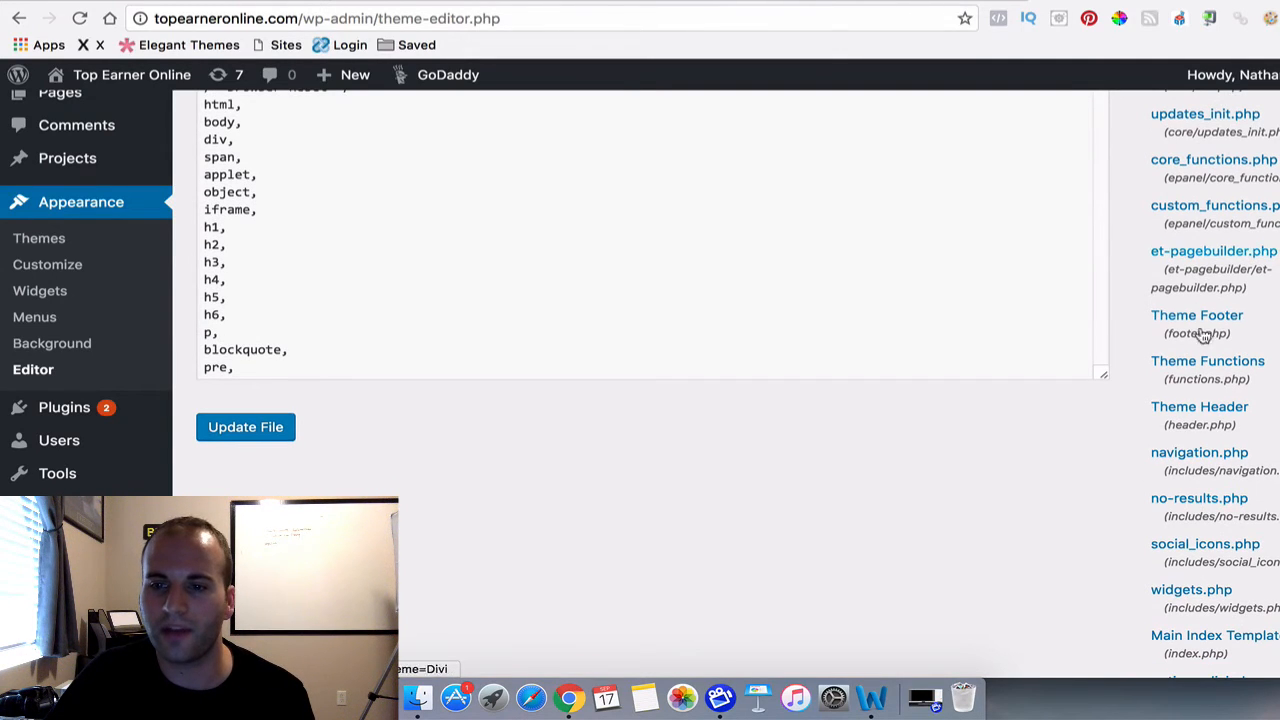
pyautogui.moveTo(1199, 498)
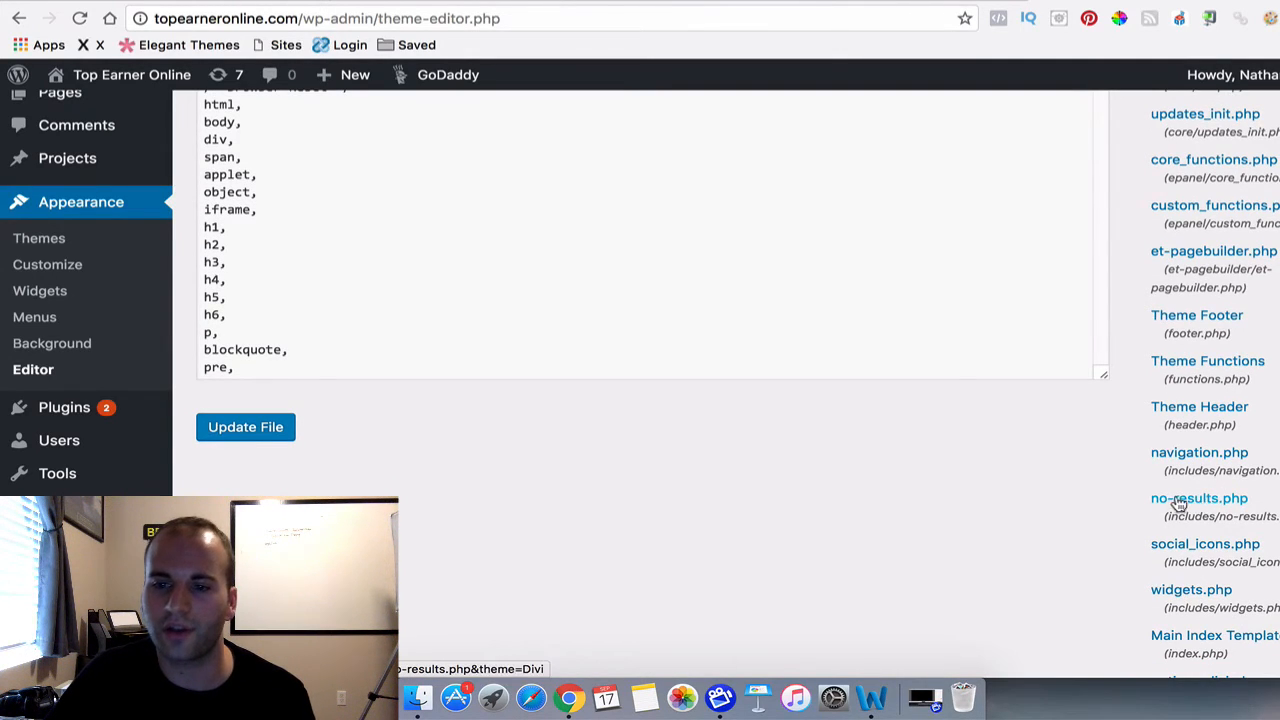
pyautogui.click(1199, 498)
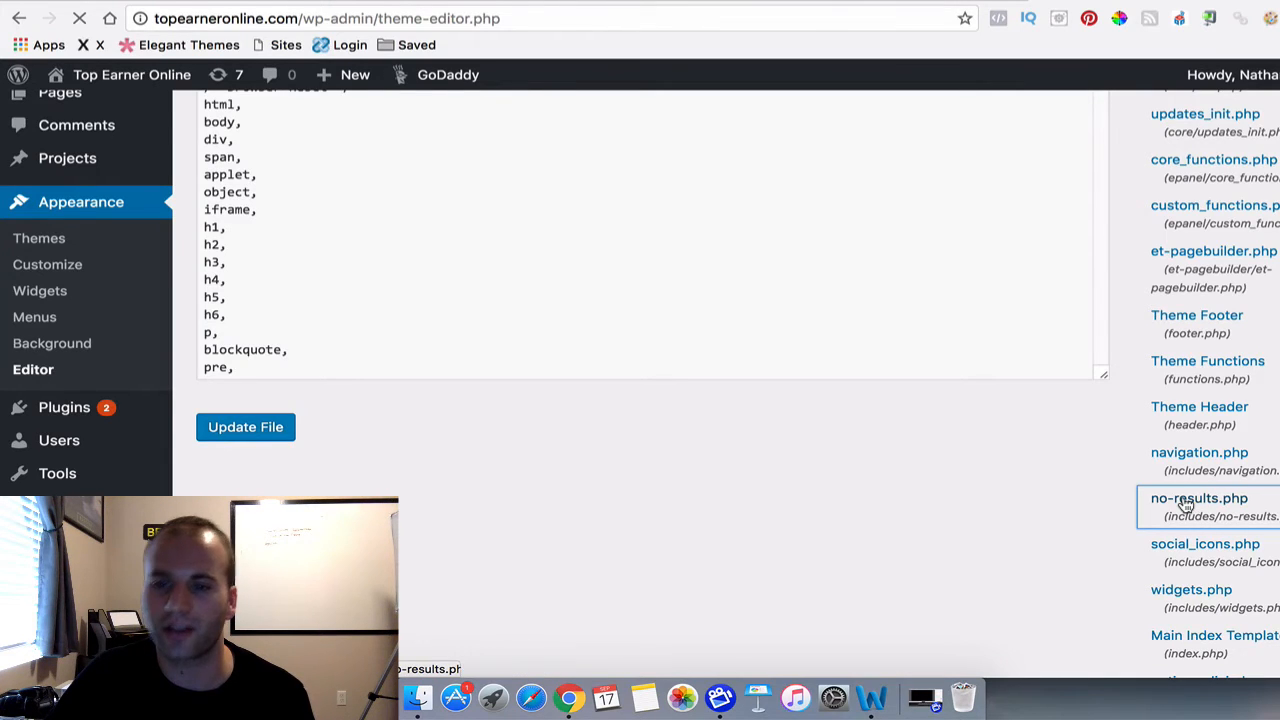
# - Replace the h1 text 'No Results Found' with 'Scroll Down To Access Training'
pyautogui.click(1199, 498)
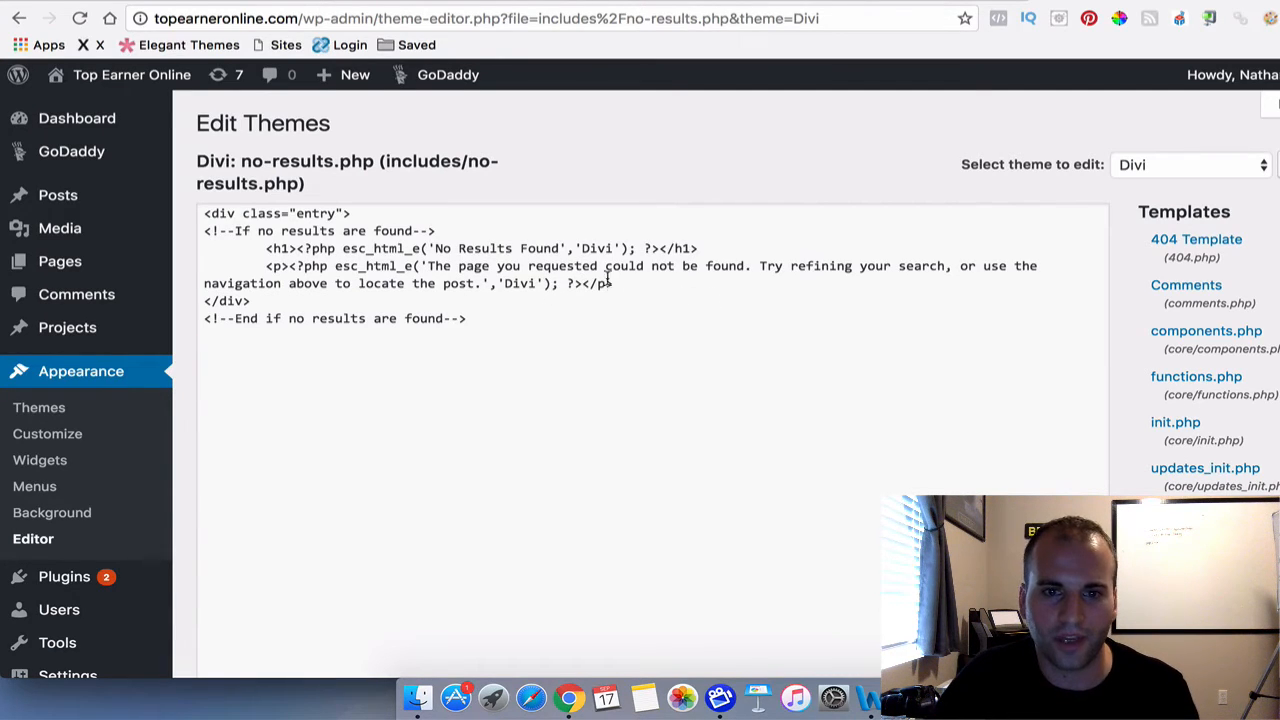
pyautogui.doubleClick(680, 248)
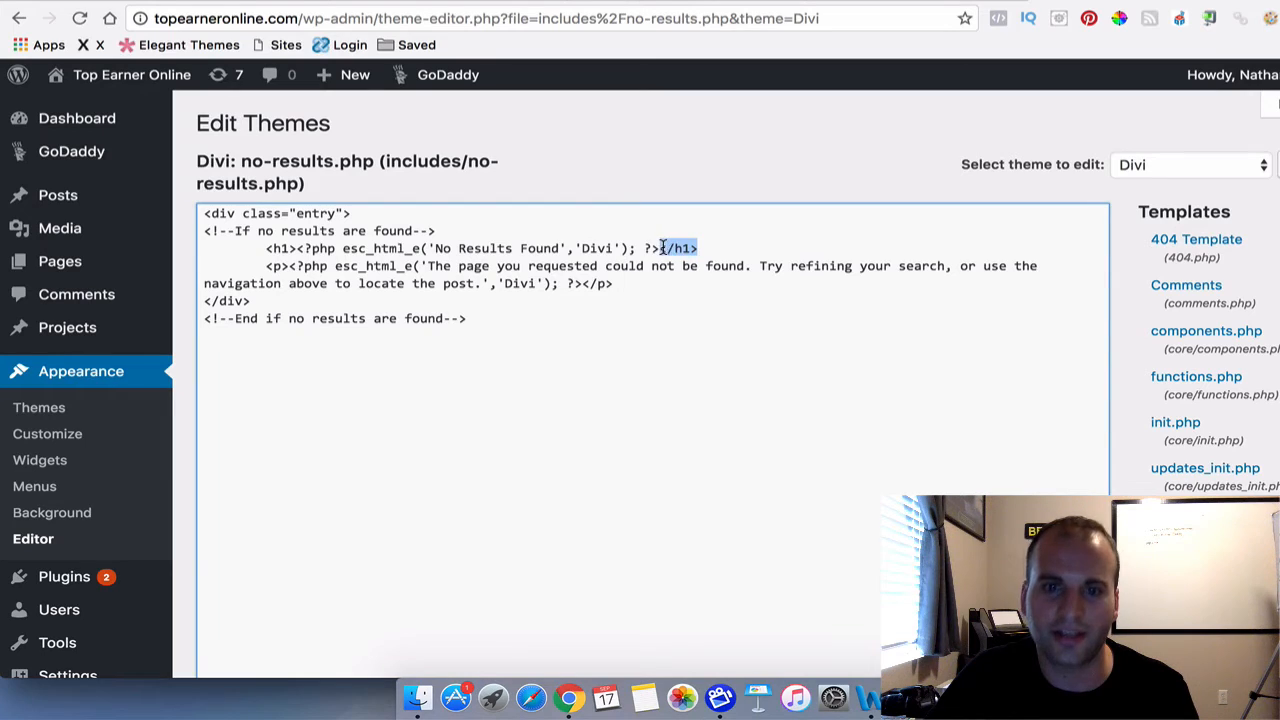
pyautogui.click(690, 248)
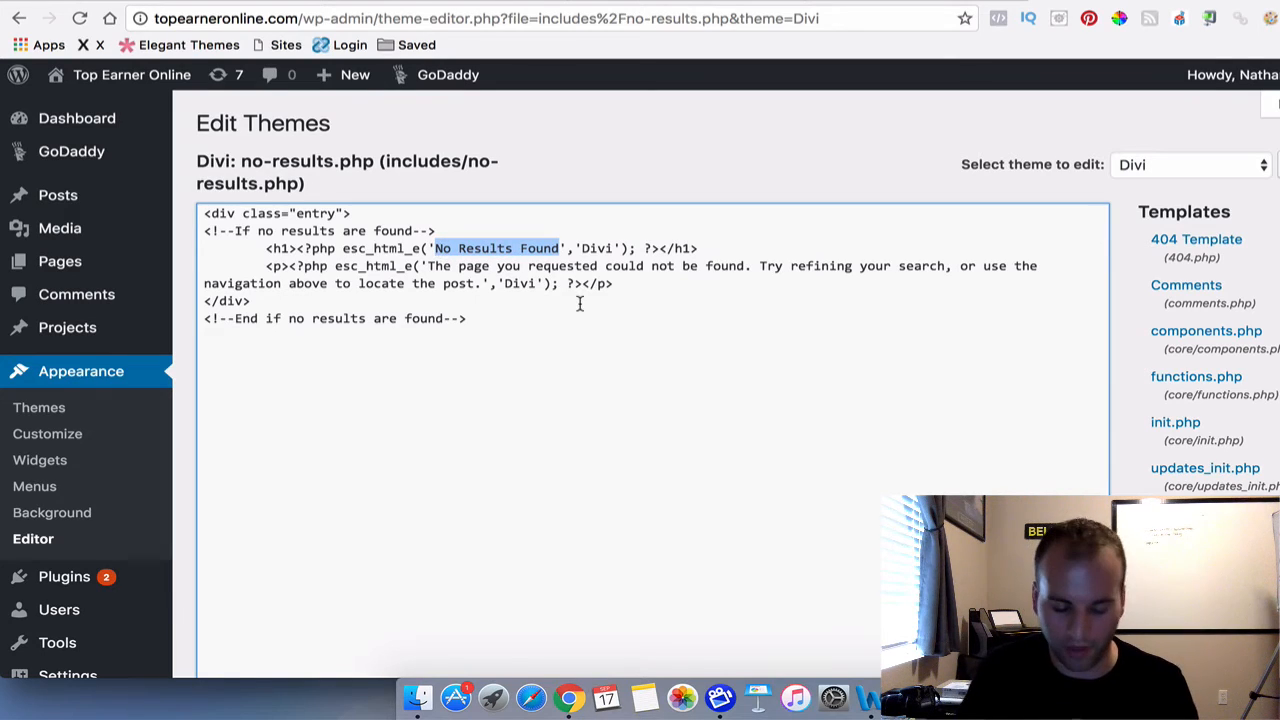
pyautogui.write('S')
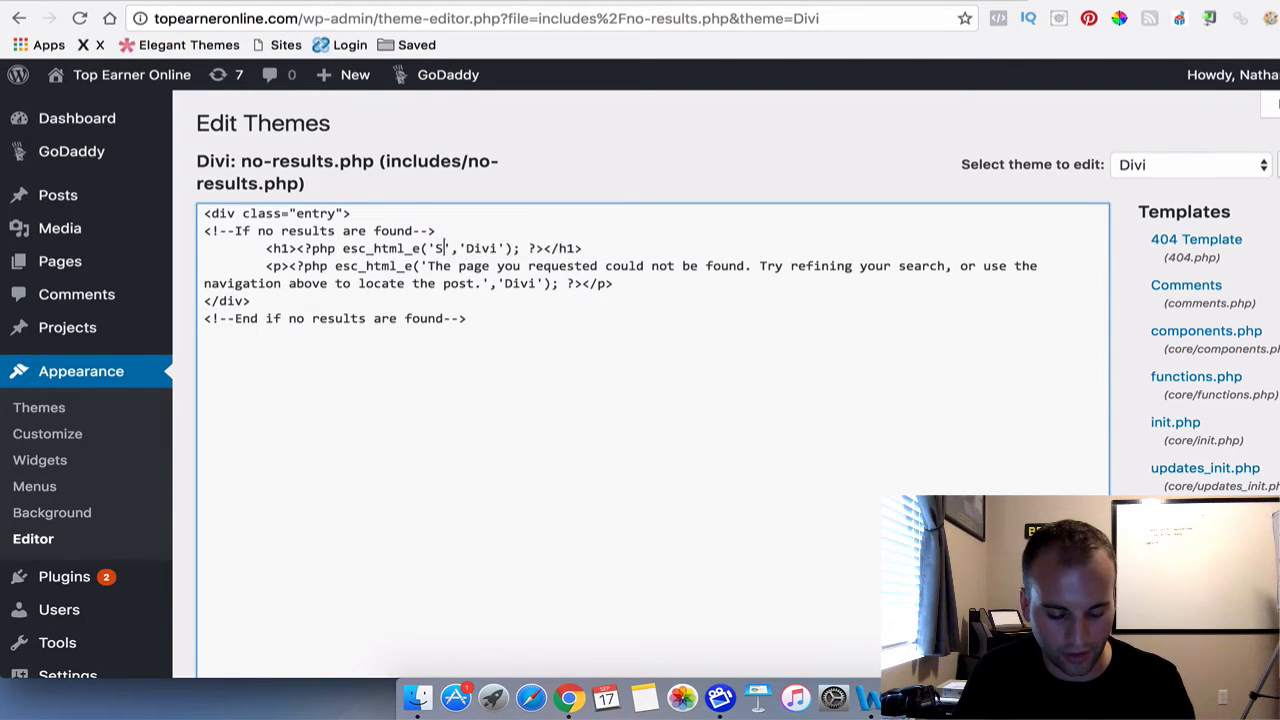
pyautogui.write('Scroll')
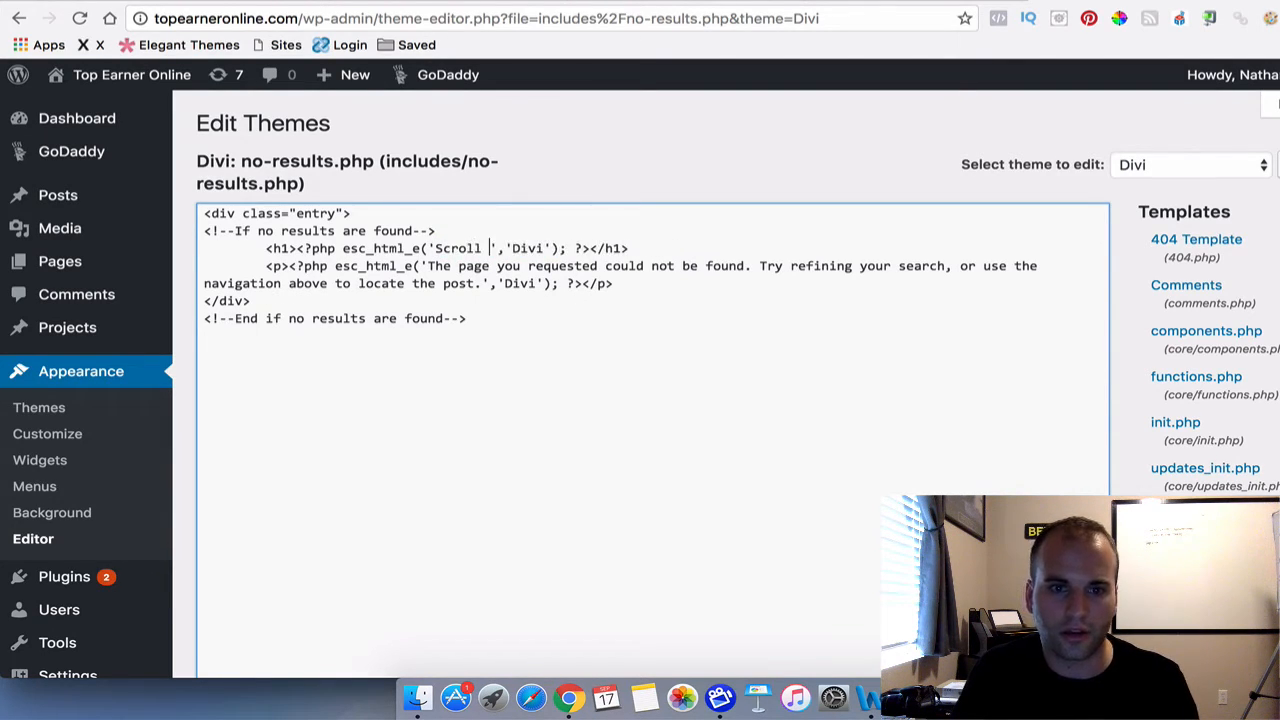
pyautogui.write('Down To')
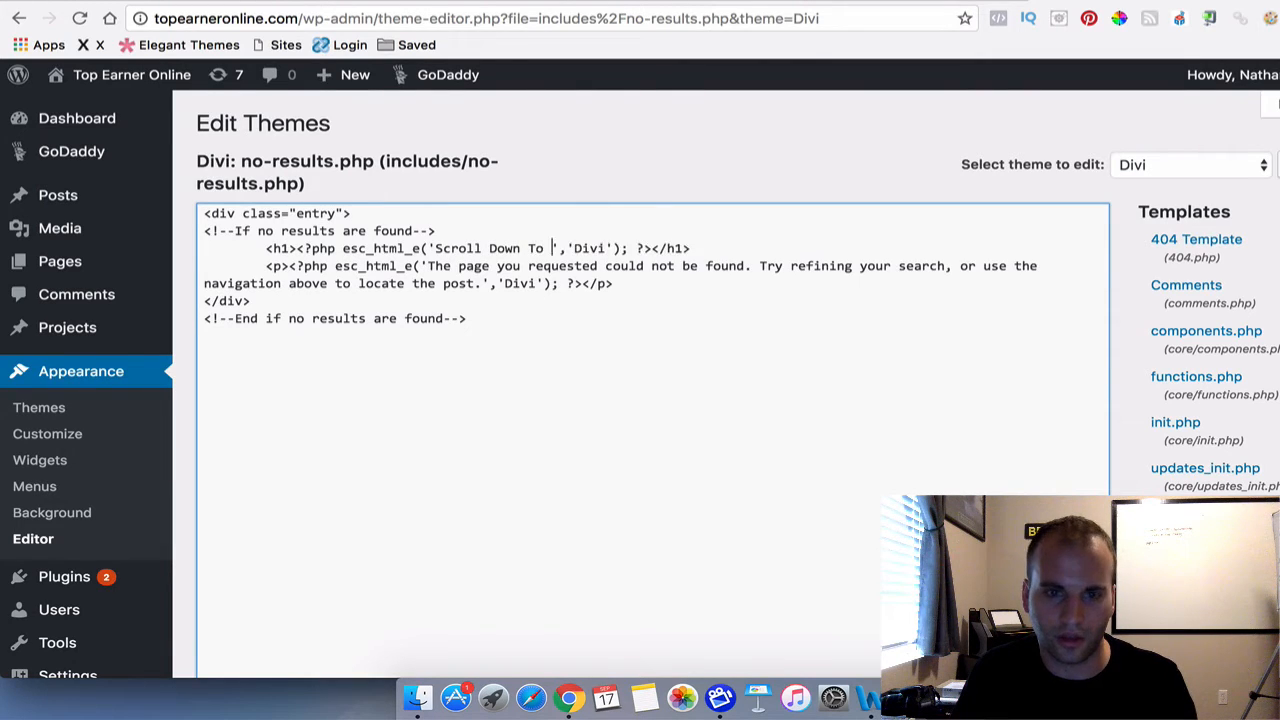
pyautogui.write('Access')
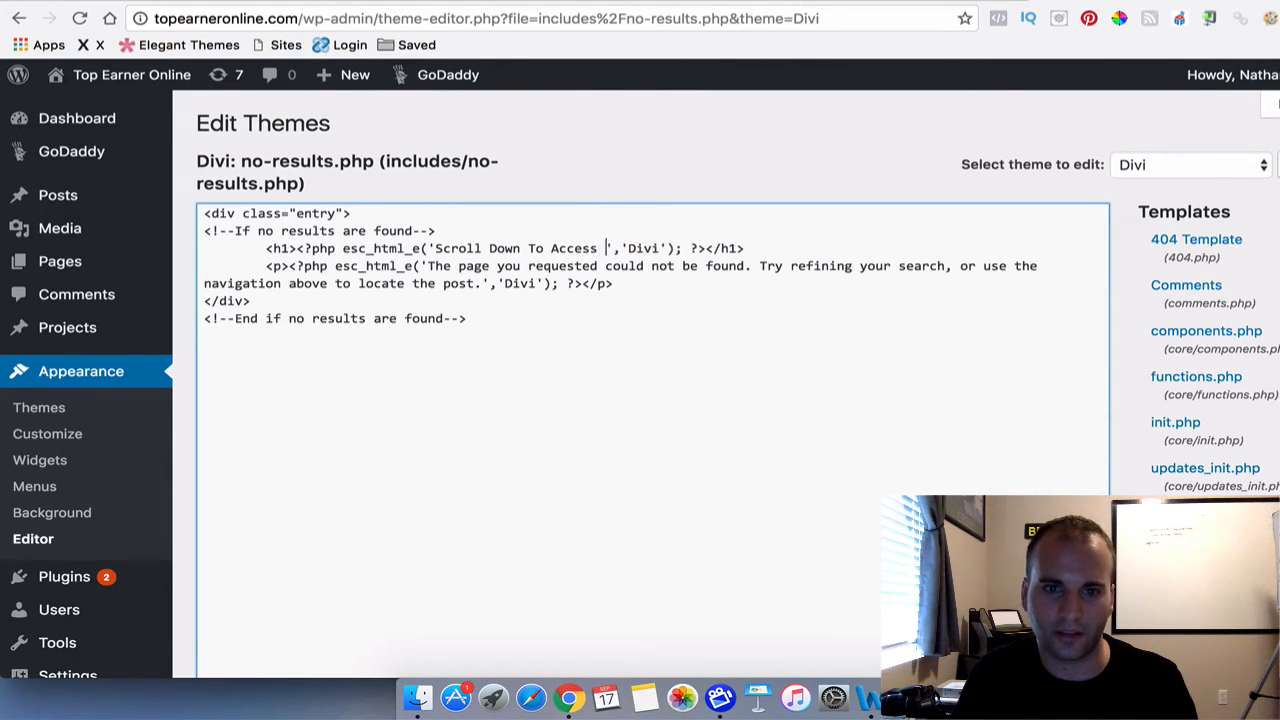
pyautogui.write('Training')
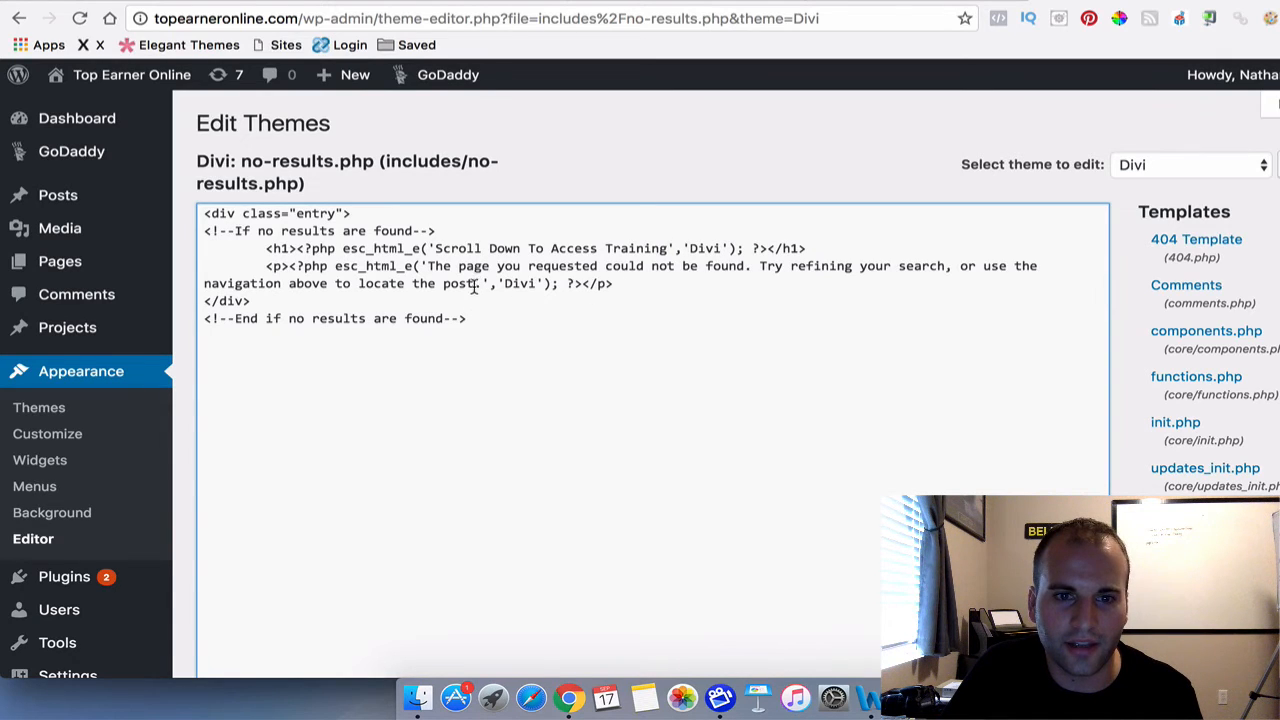
# - Change the esc_html_e paragraph string to 'Or Click Home To Start Over.'
pyautogui.moveTo(428, 265); pyautogui.dragTo(483, 283)
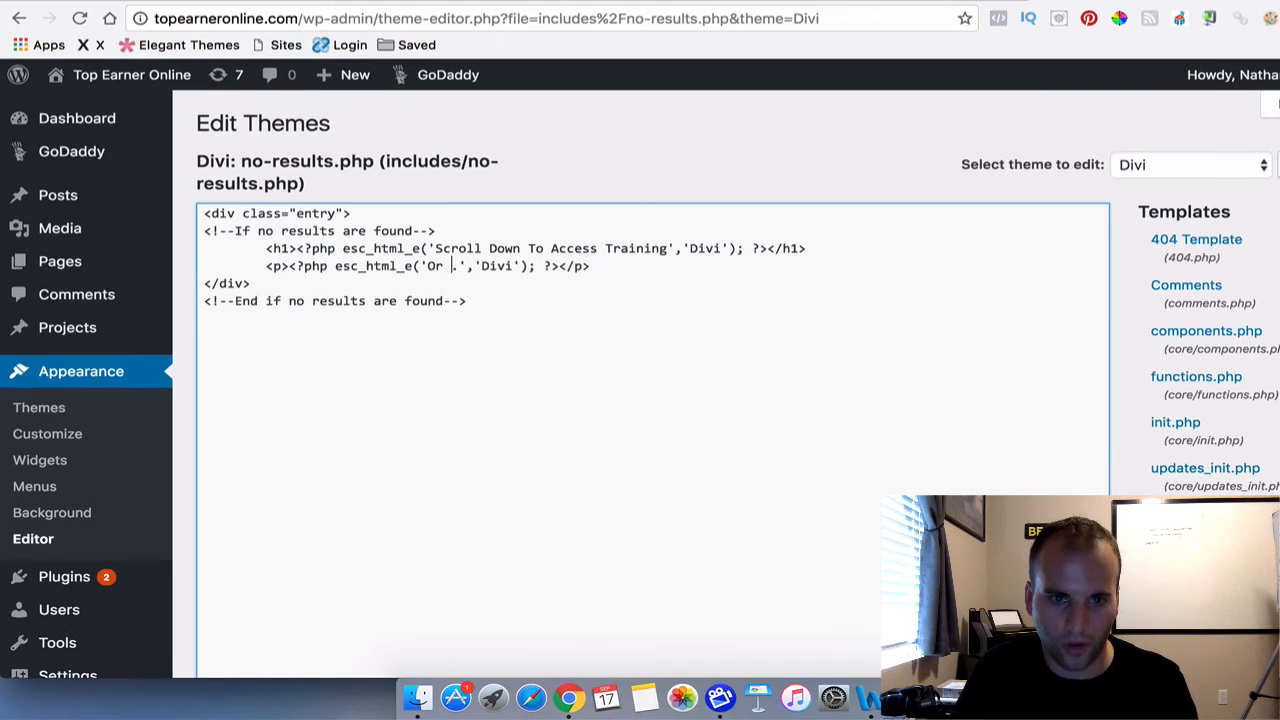
pyautogui.write('Click H')
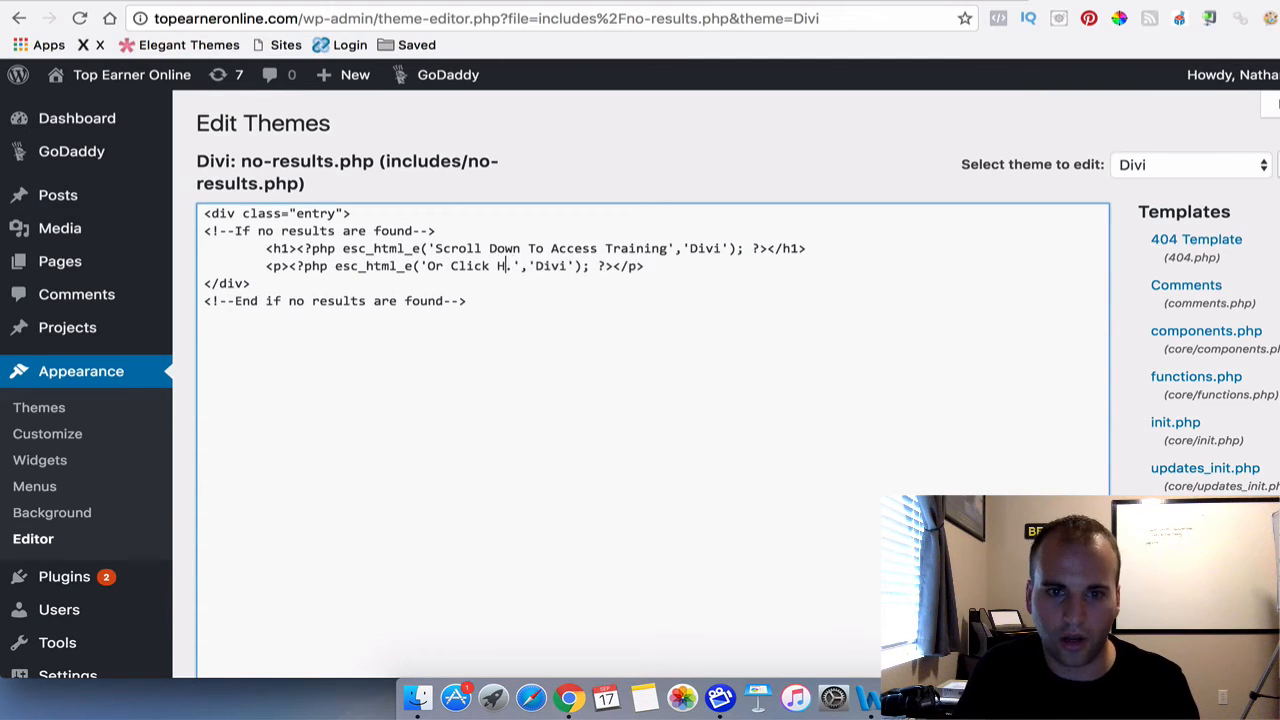
pyautogui.write('ome To S')
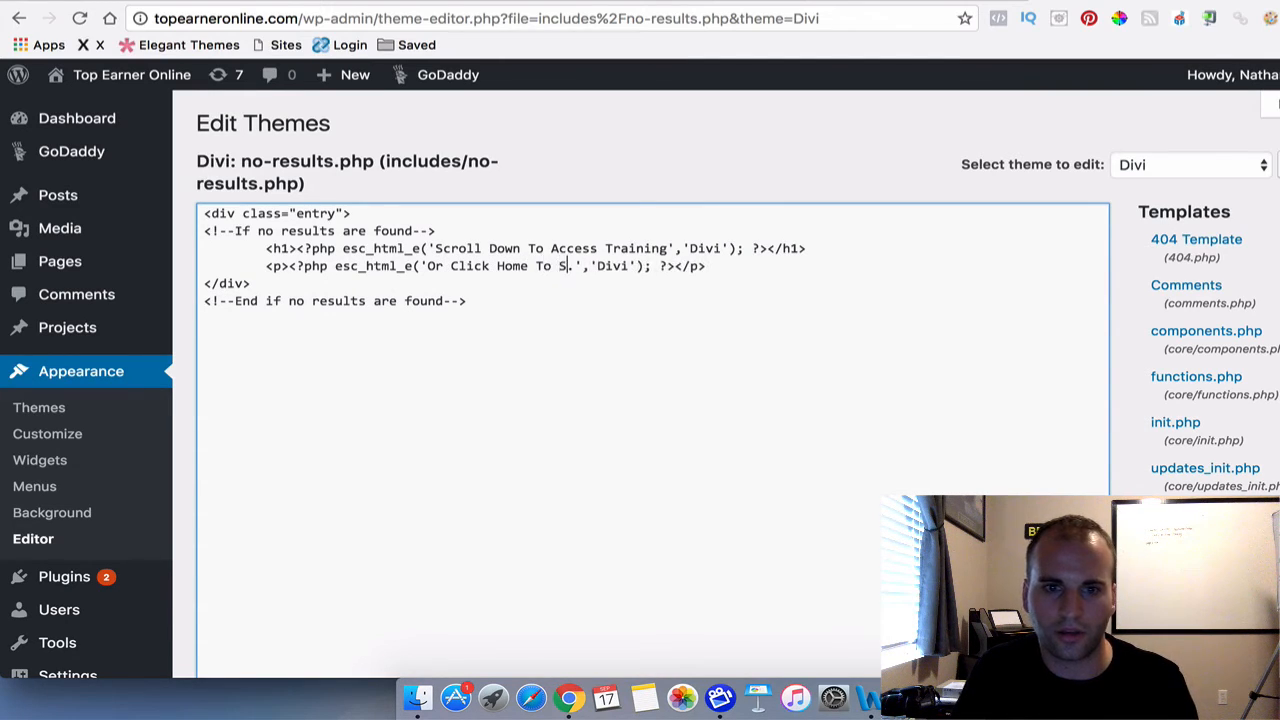
pyautogui.write('tart Over.')
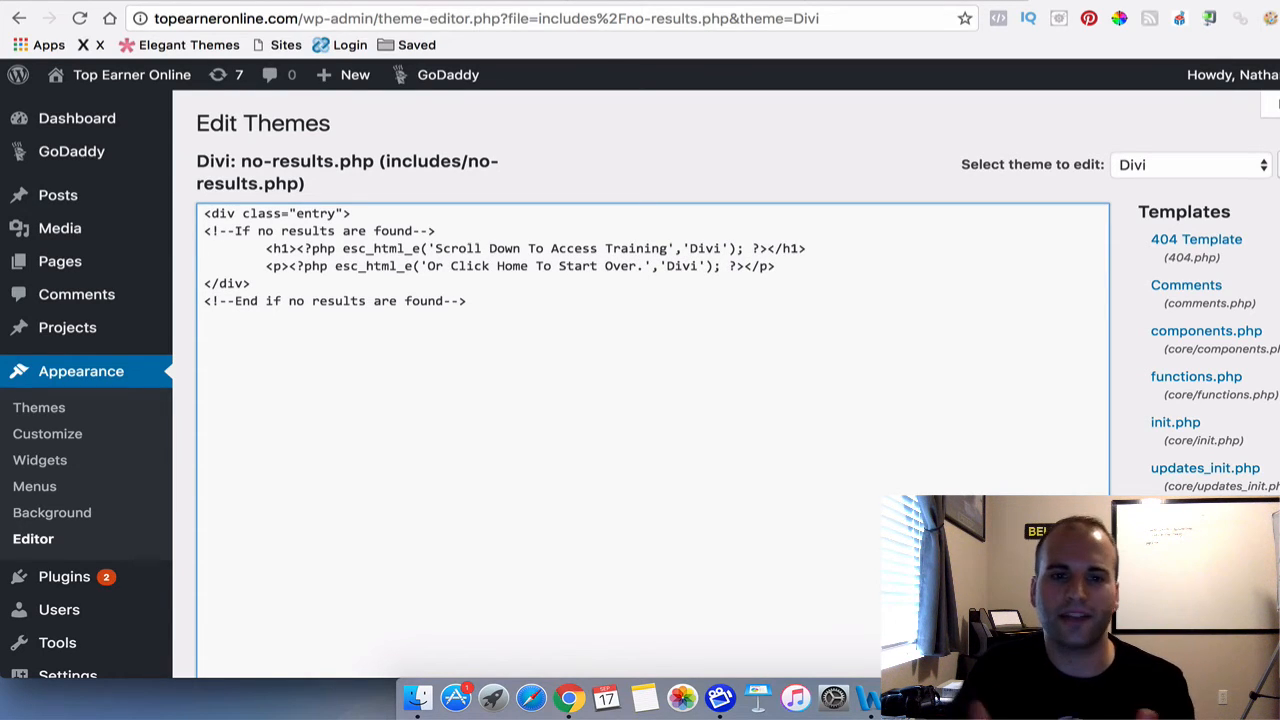
pyautogui.scroll(-3)
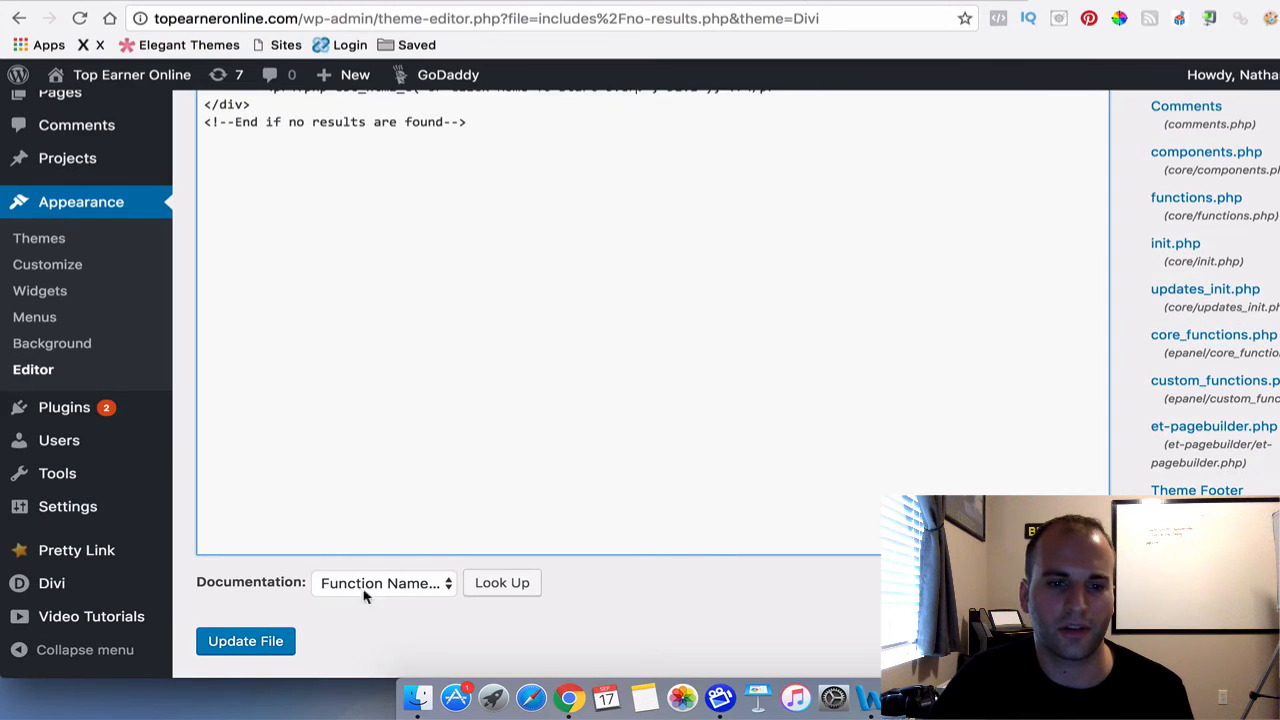
# - Save no-results.php with Update File and visit the Top Earner Online homepage
pyautogui.click(245, 641)
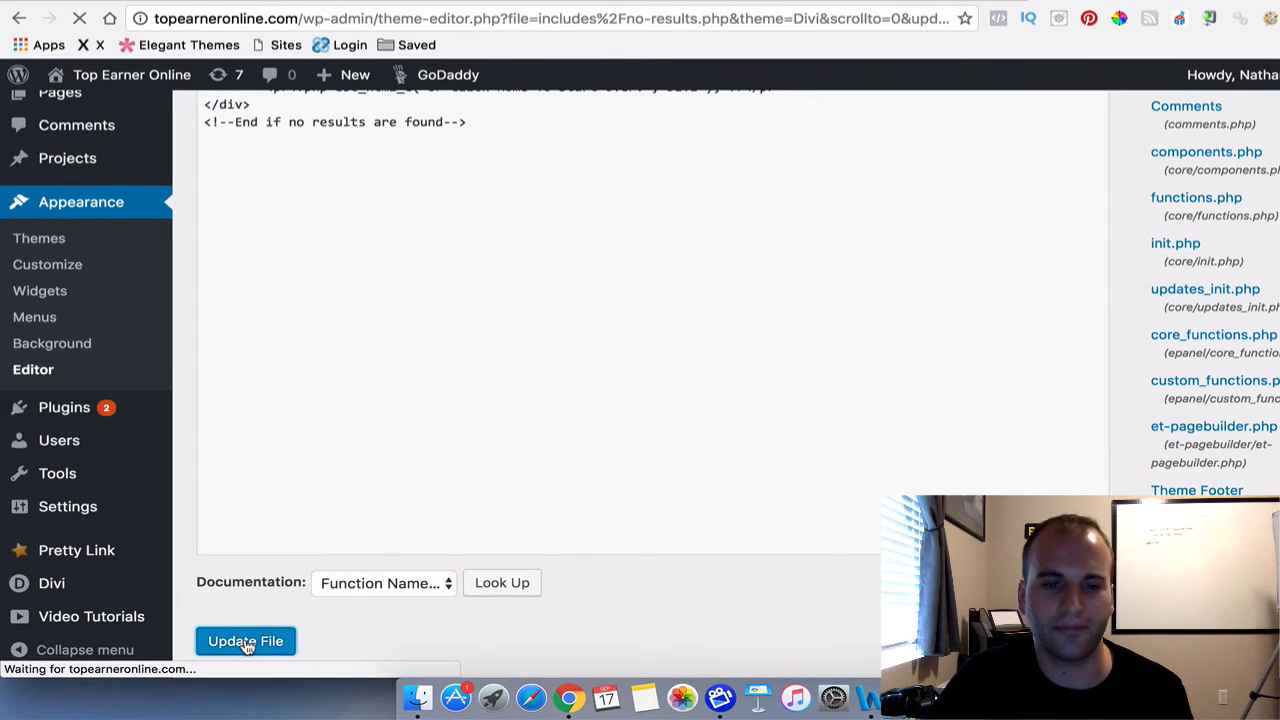
pyautogui.click(245, 641)
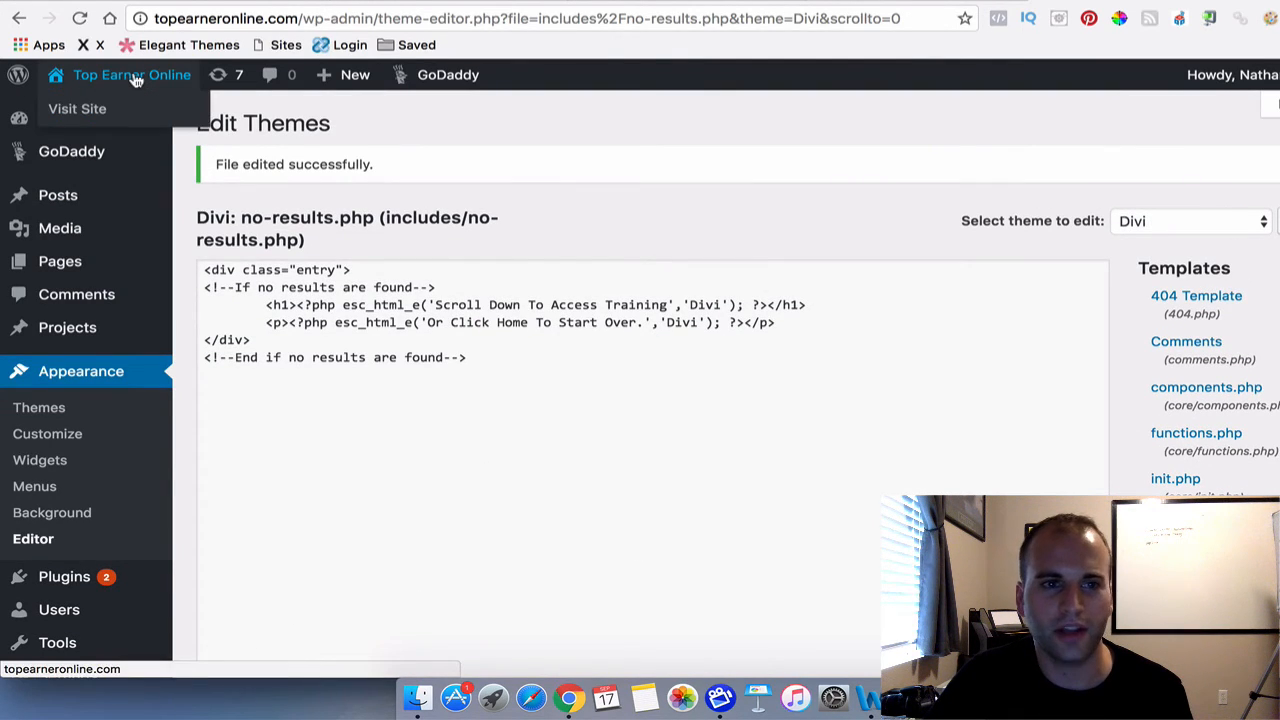
pyautogui.click(77, 108)
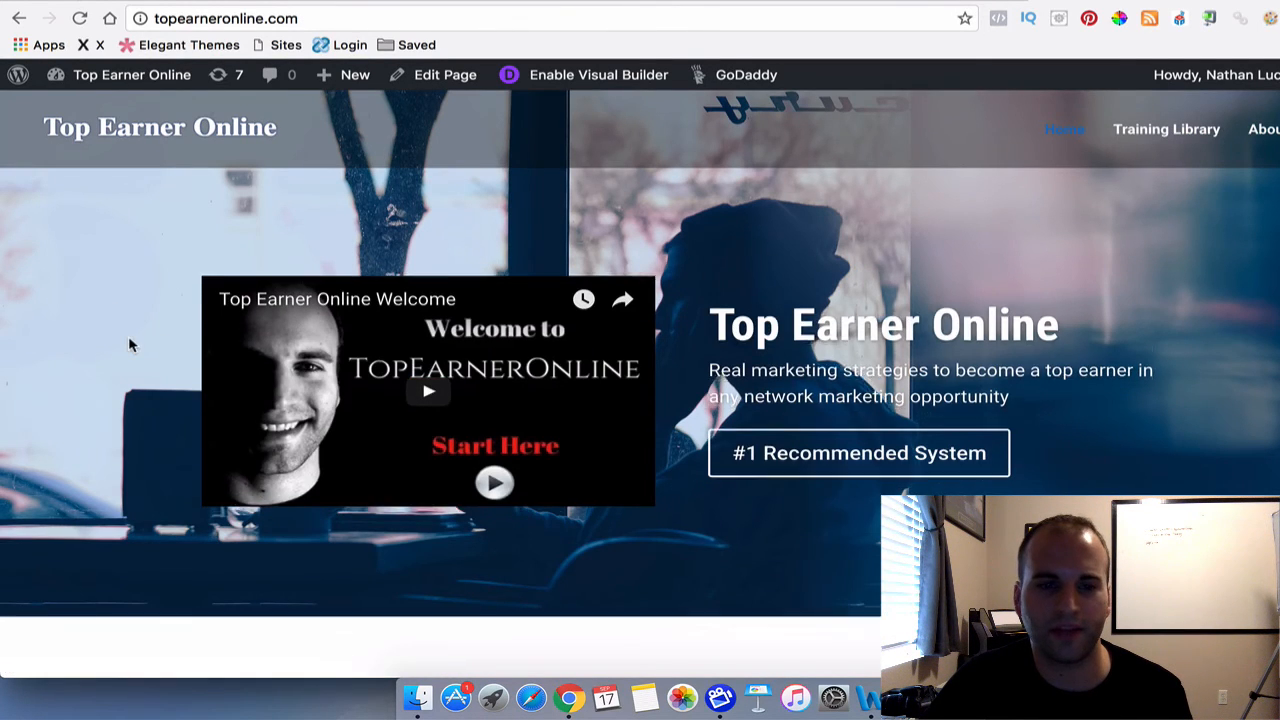
# - Open /facebooktraining/ via Gain Access and confirm the 'Scroll Down To Access Training' message
pyautogui.scroll(-3)
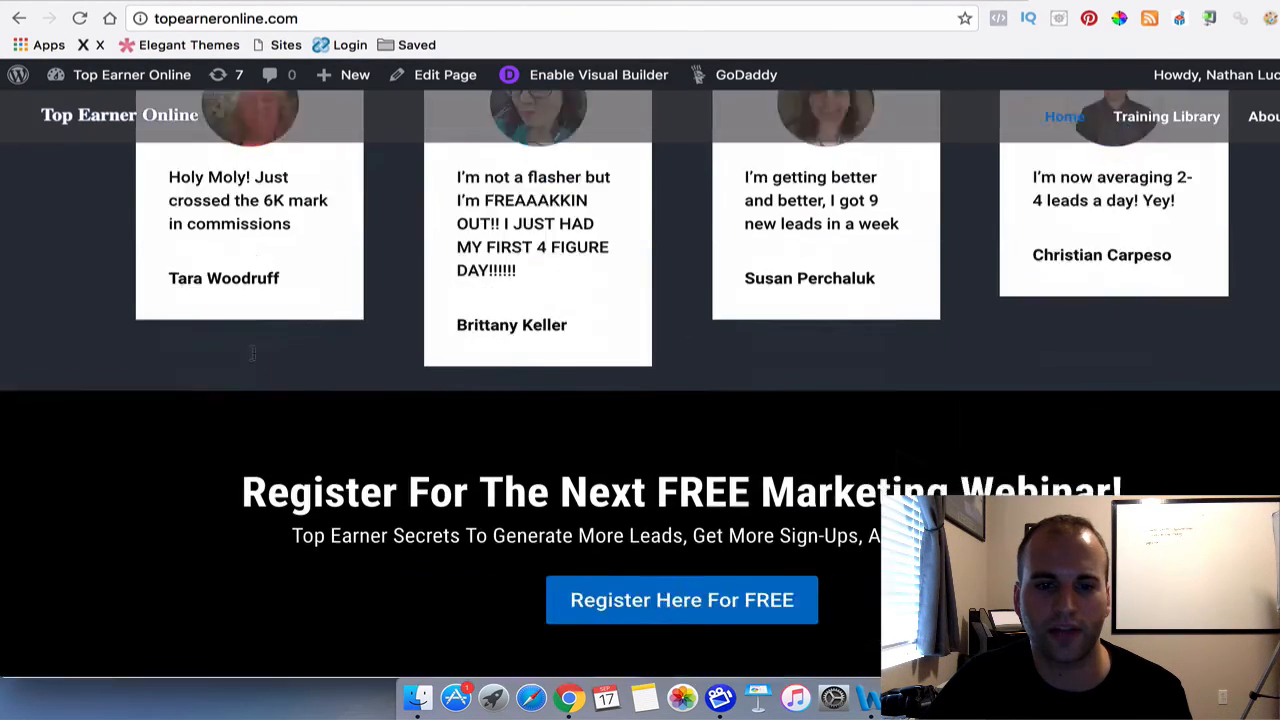
pyautogui.scroll(3)
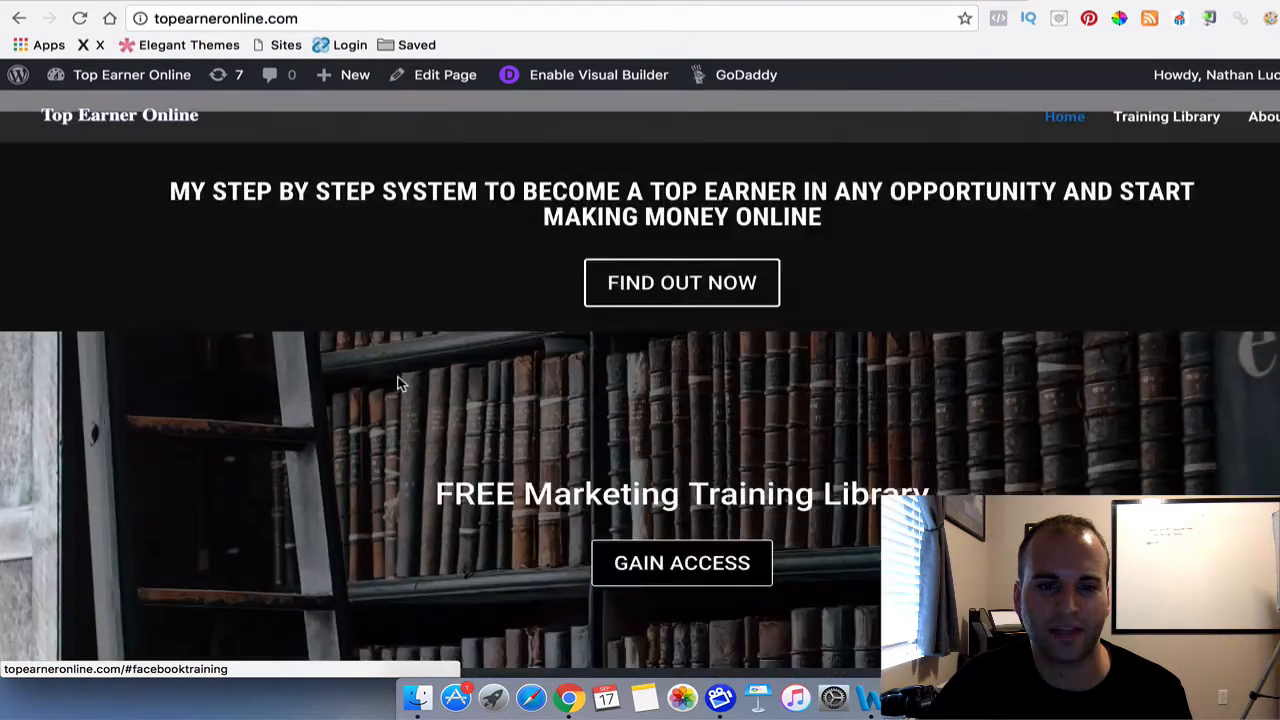
pyautogui.click(681, 562)
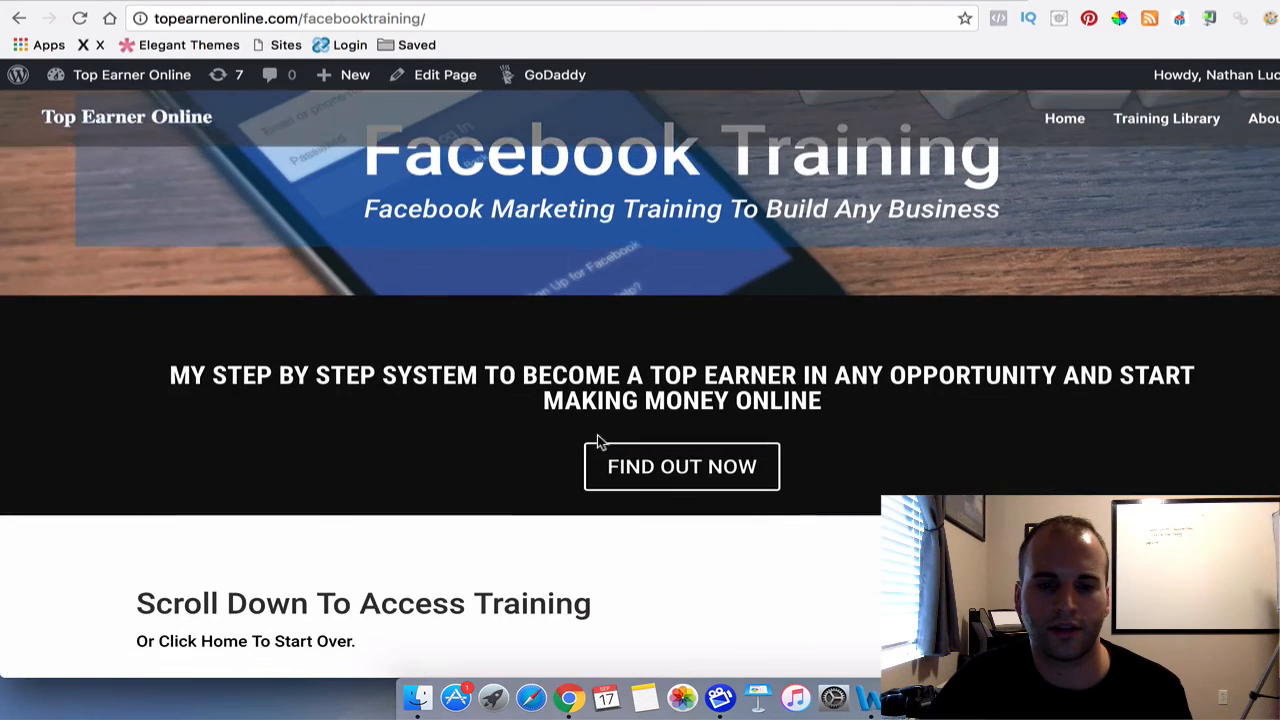
pyautogui.scroll(-3)
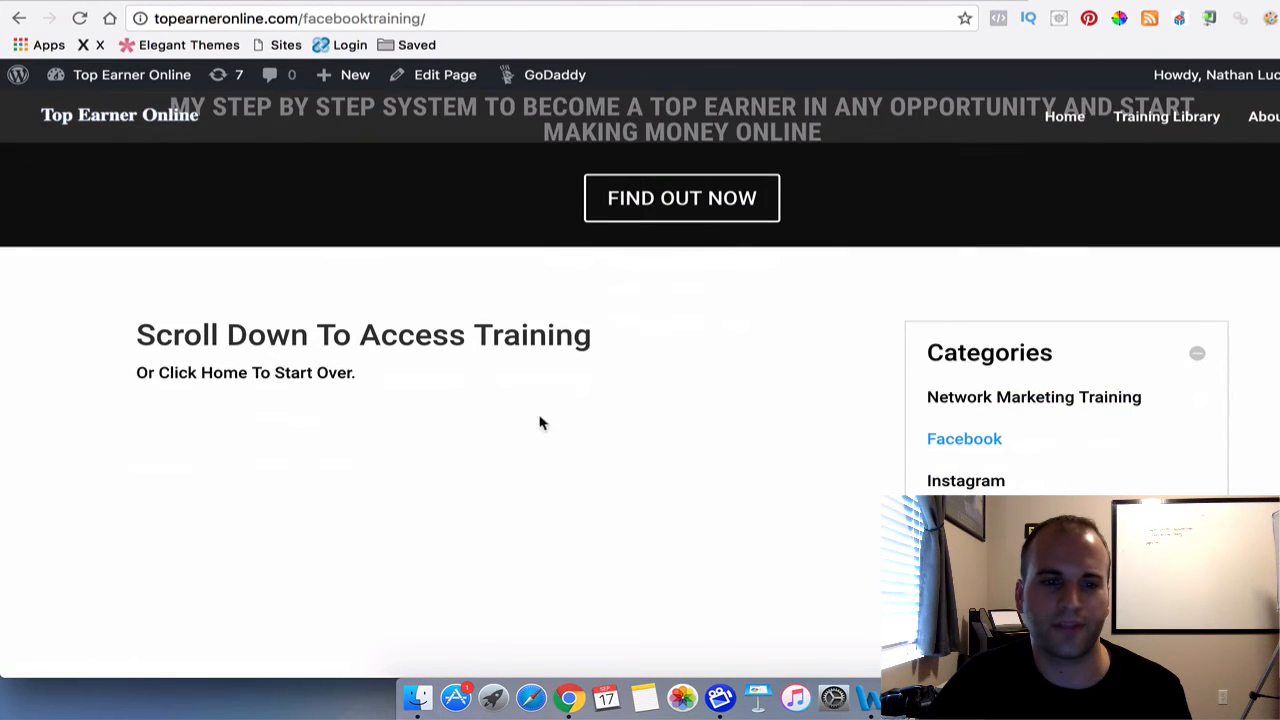
pyautogui.moveTo(555, 375)
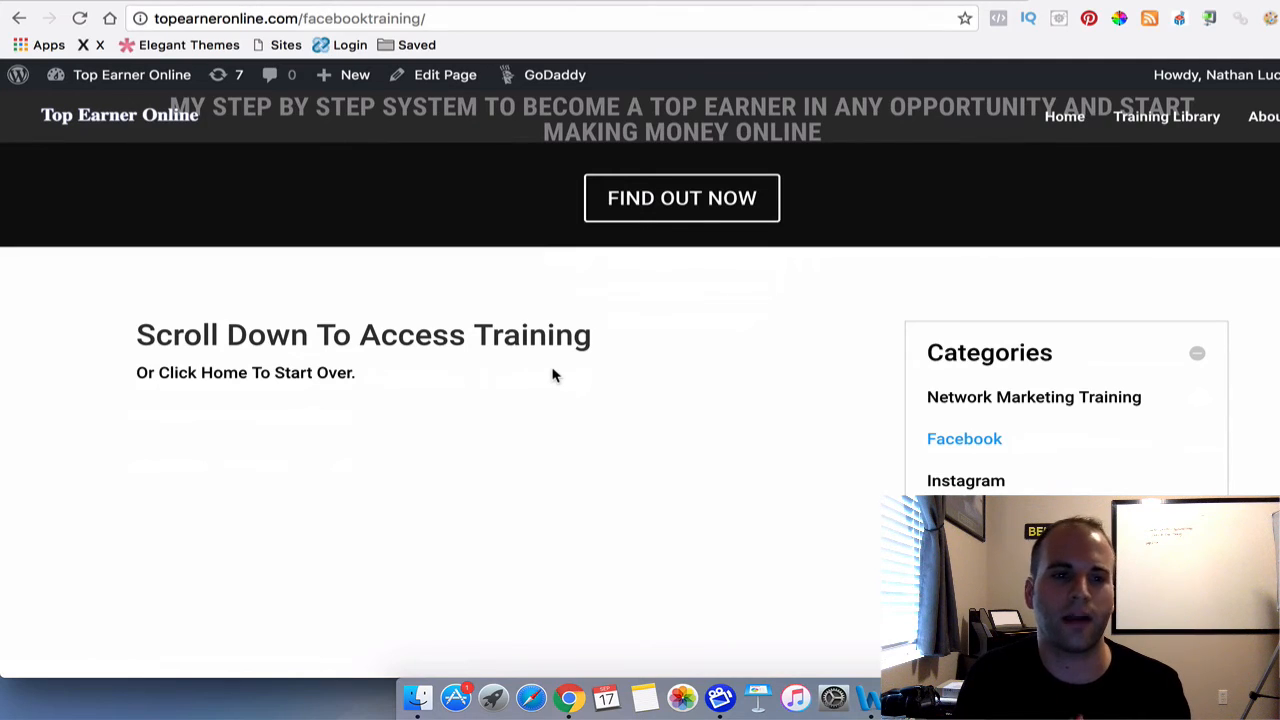
pyautogui.moveTo(145, 430)
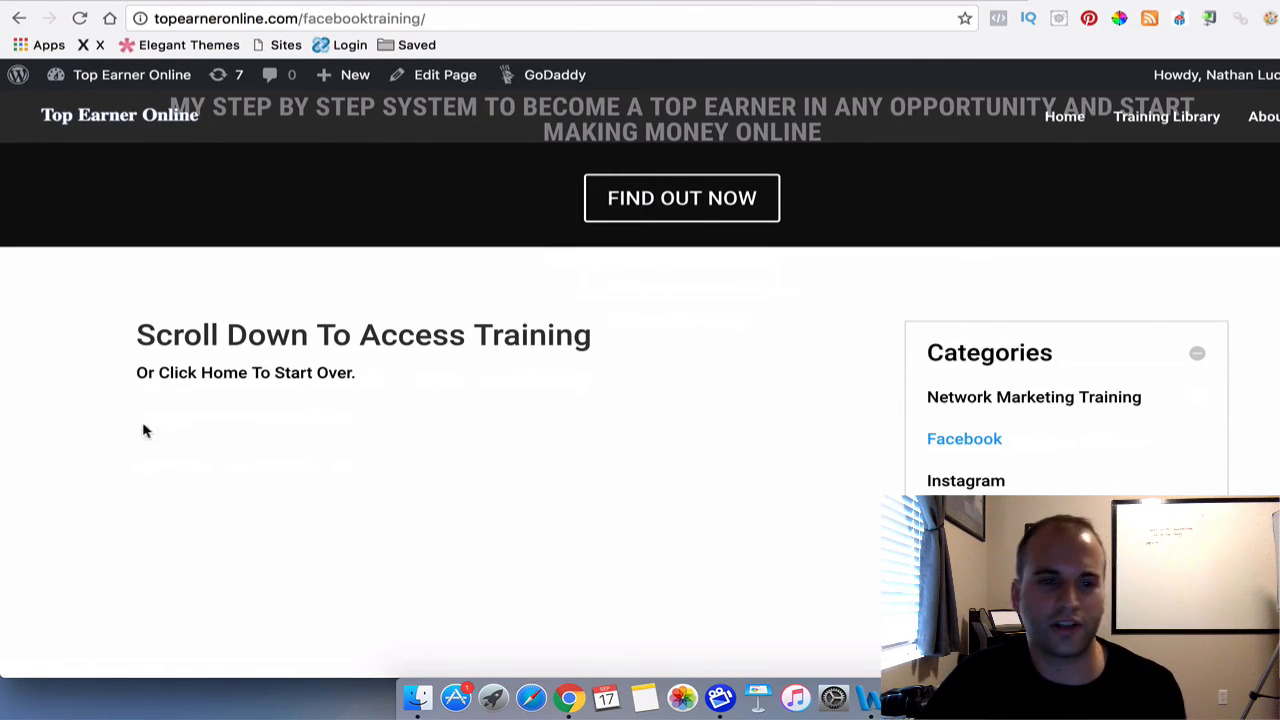
pyautogui.moveTo(307, 373)
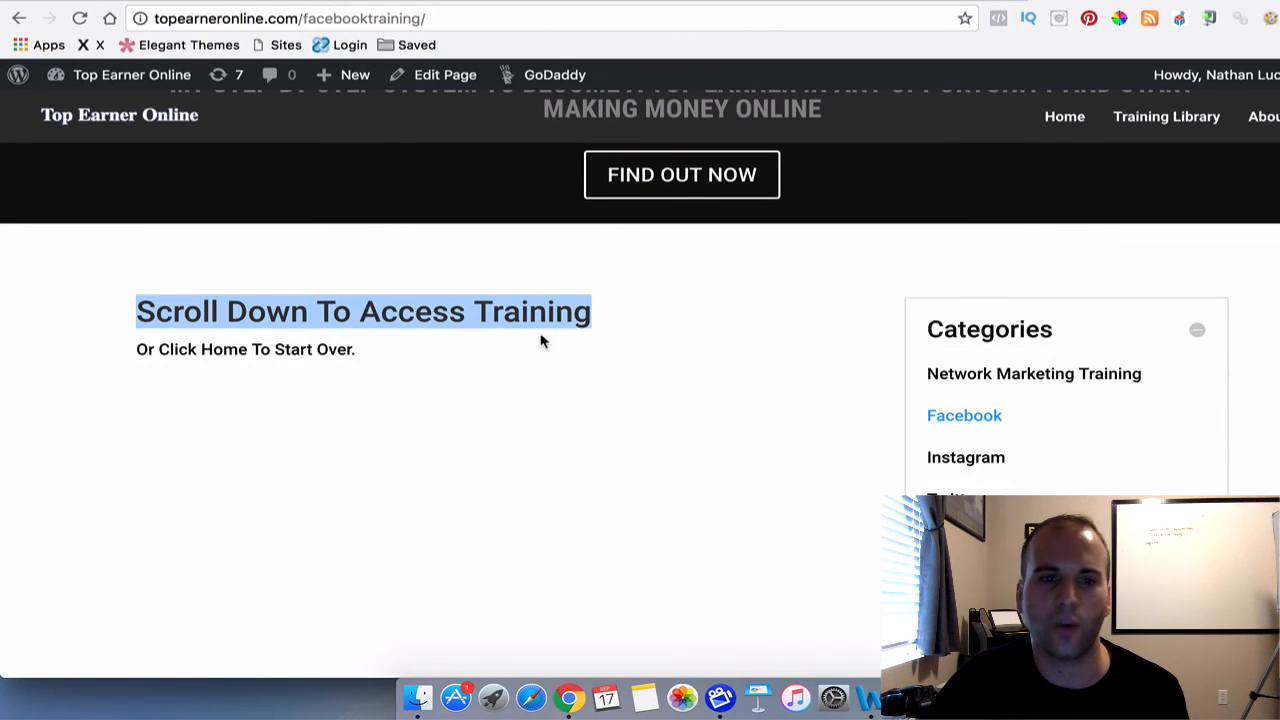
pyautogui.scroll(-3)
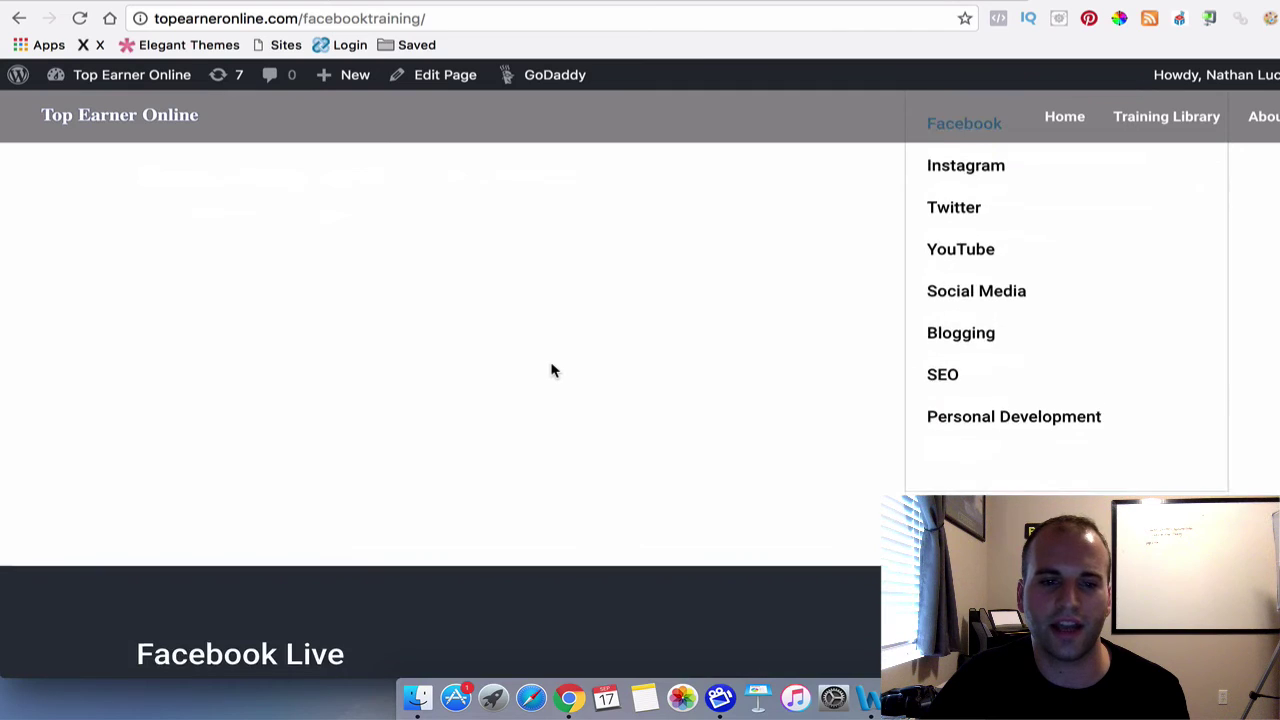
pyautogui.scroll(-3)
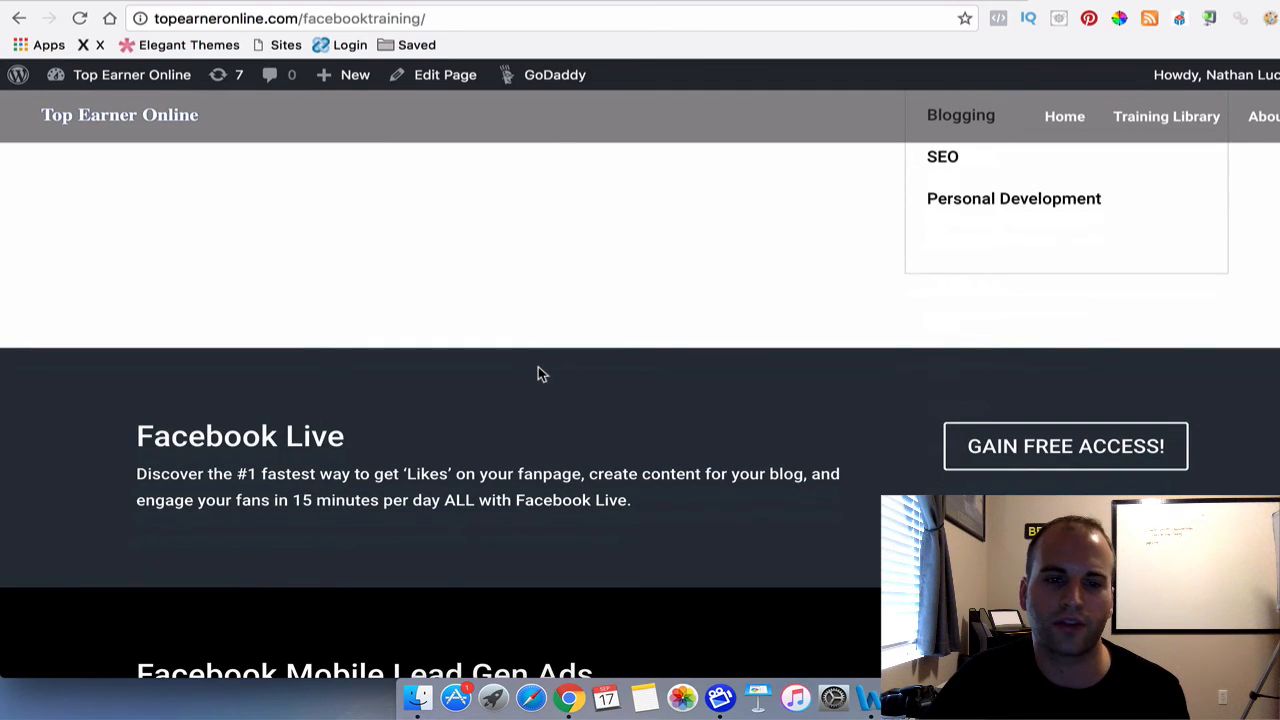
pyautogui.scroll(3)
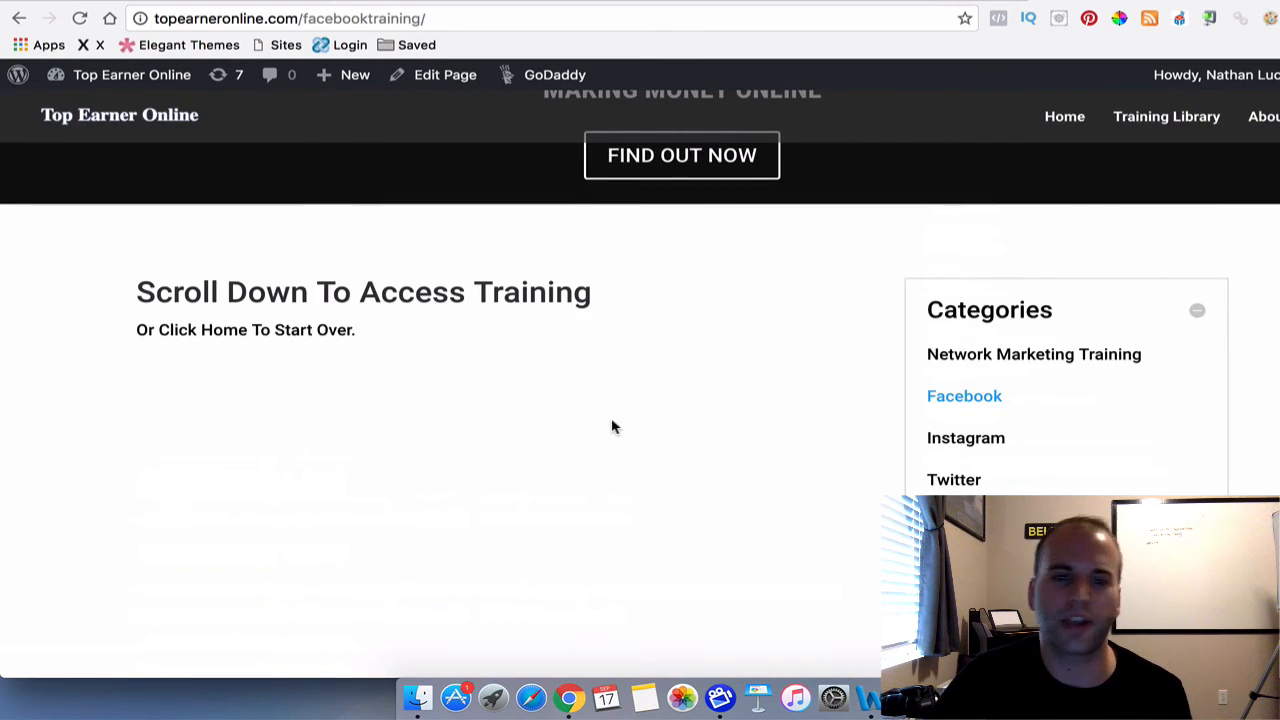
pyautogui.scroll(3)
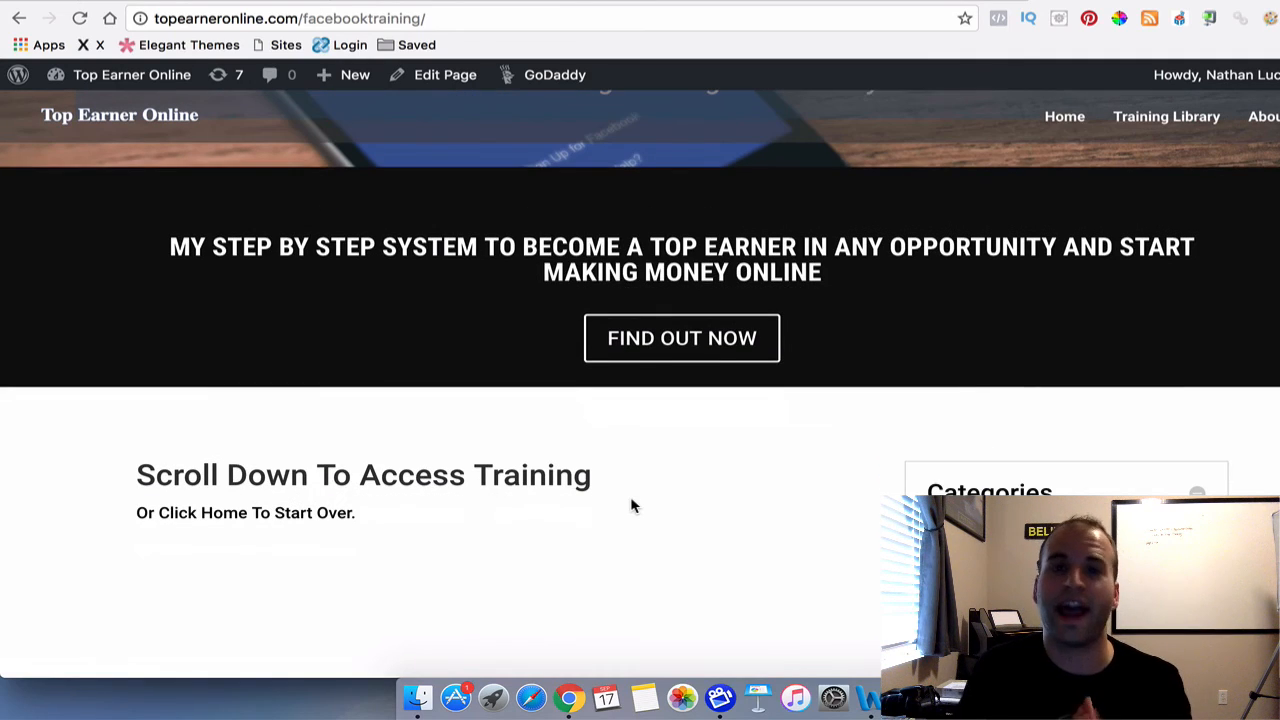